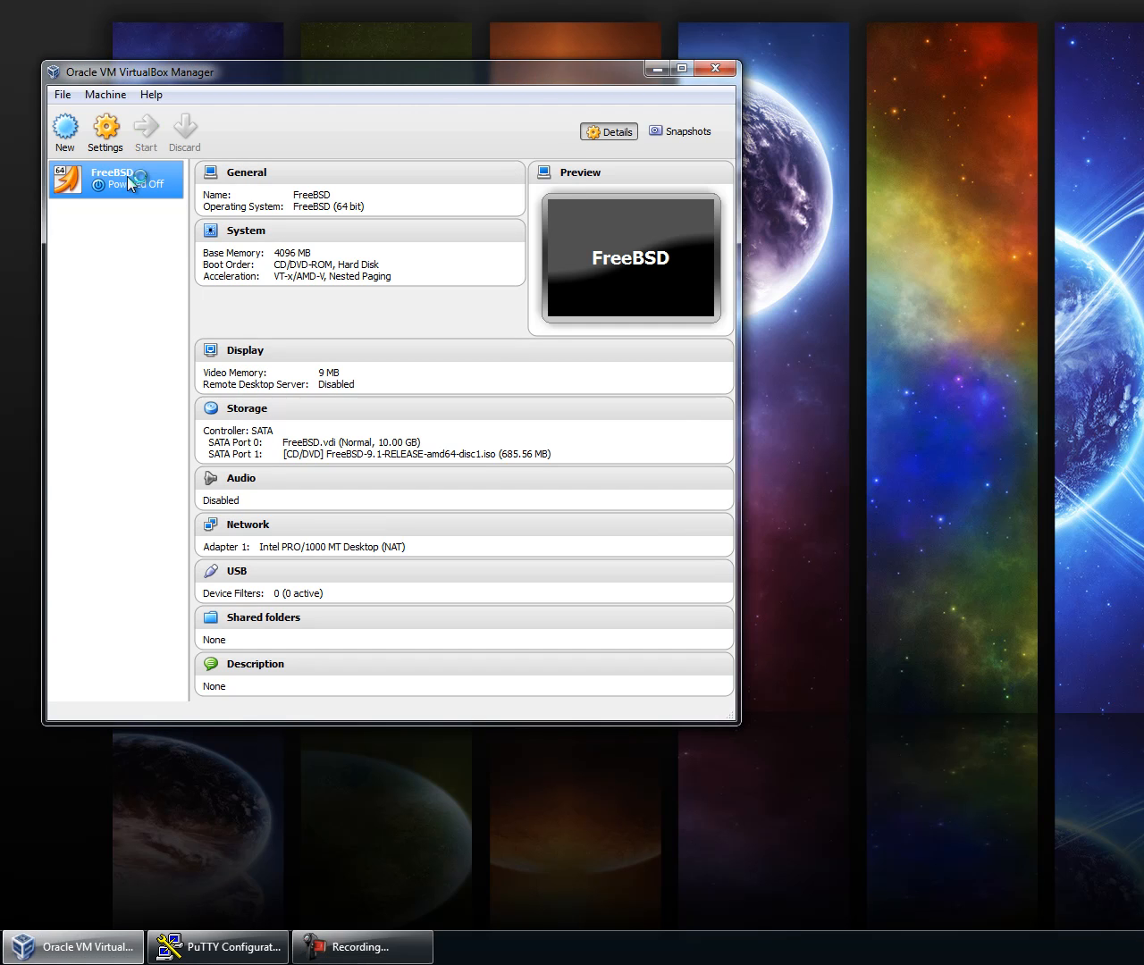
Step: Select the FreeBSD virtual machine in VirtualBox Manager and start it
left_click(145, 132)
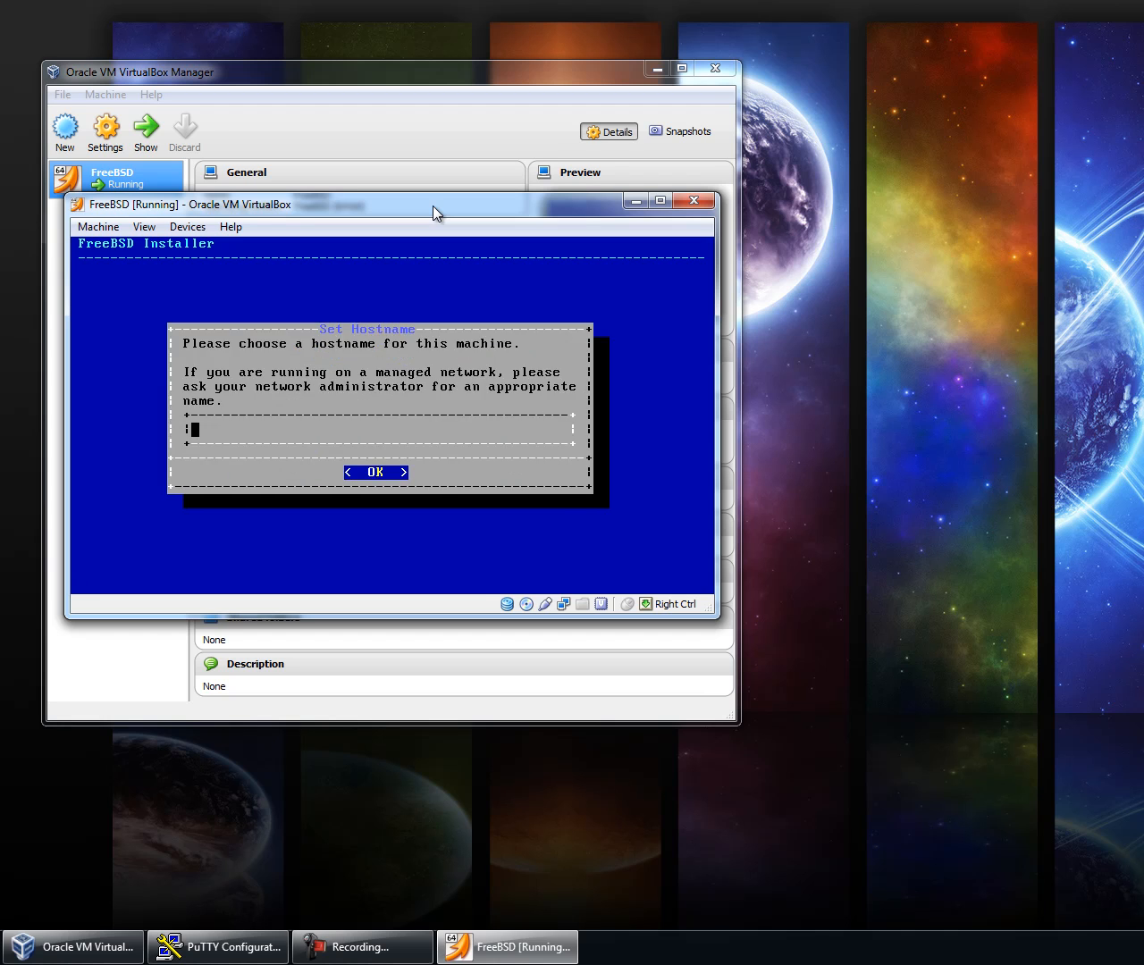
mouse_move(404, 214)
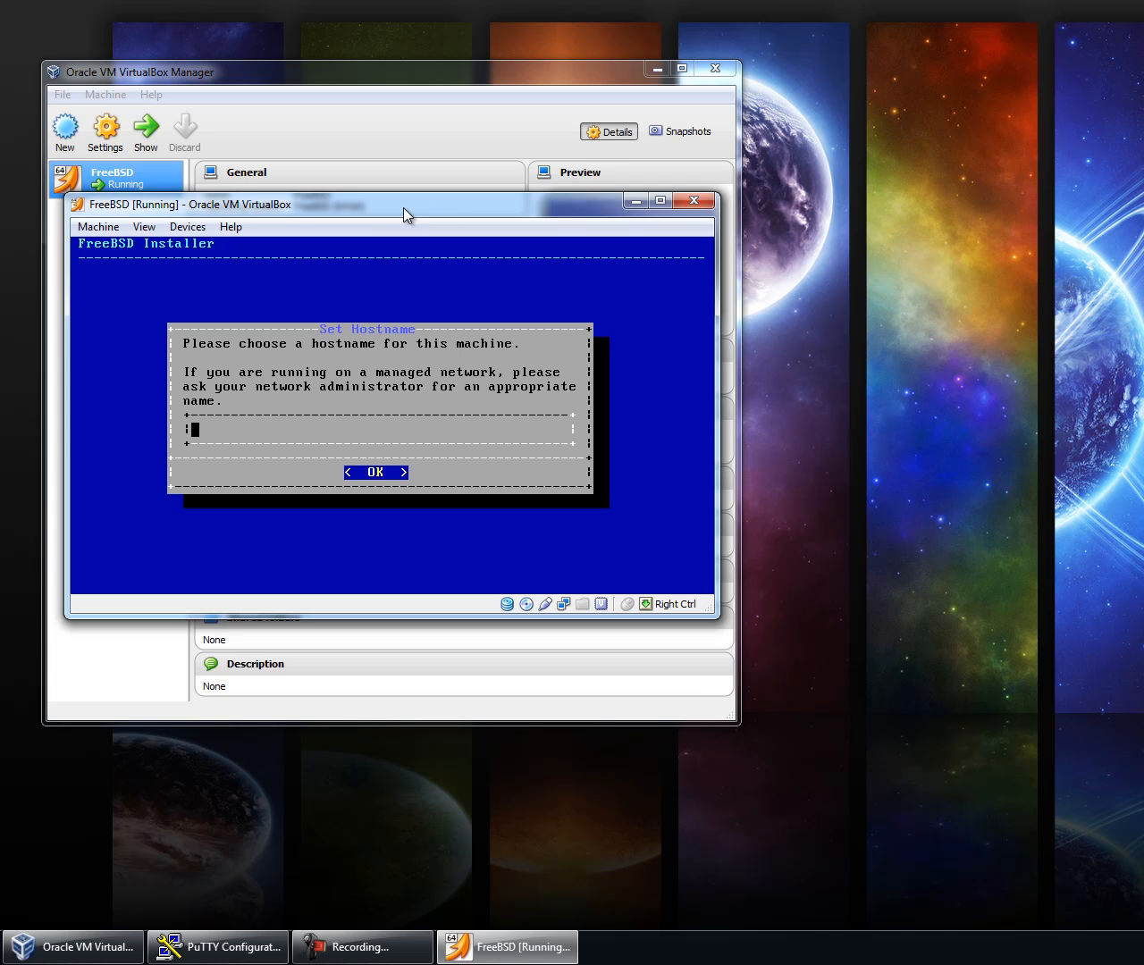
Step: Enter the hostname 'mineos.codeemo.com' in the Set Hostname field
type("mineos.codeem")
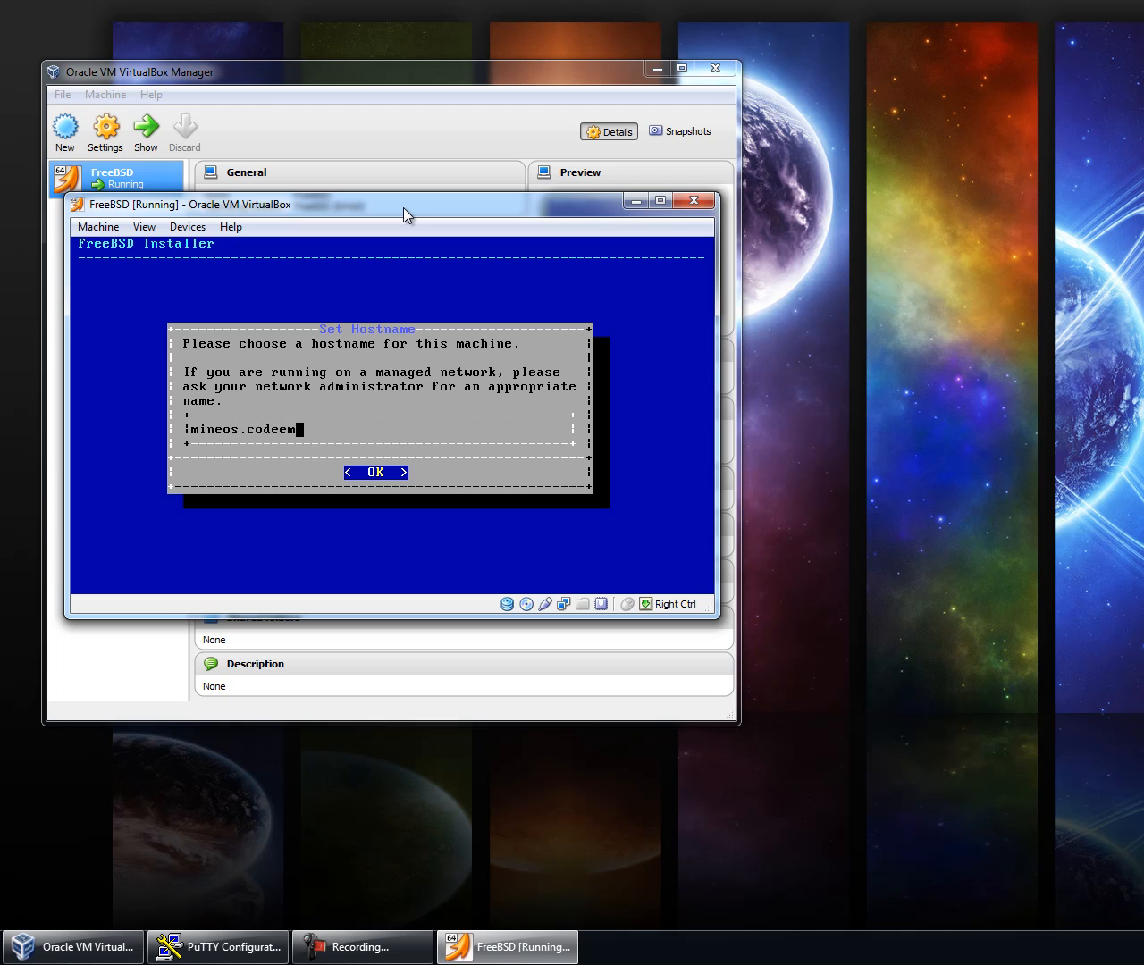
type("o.com")
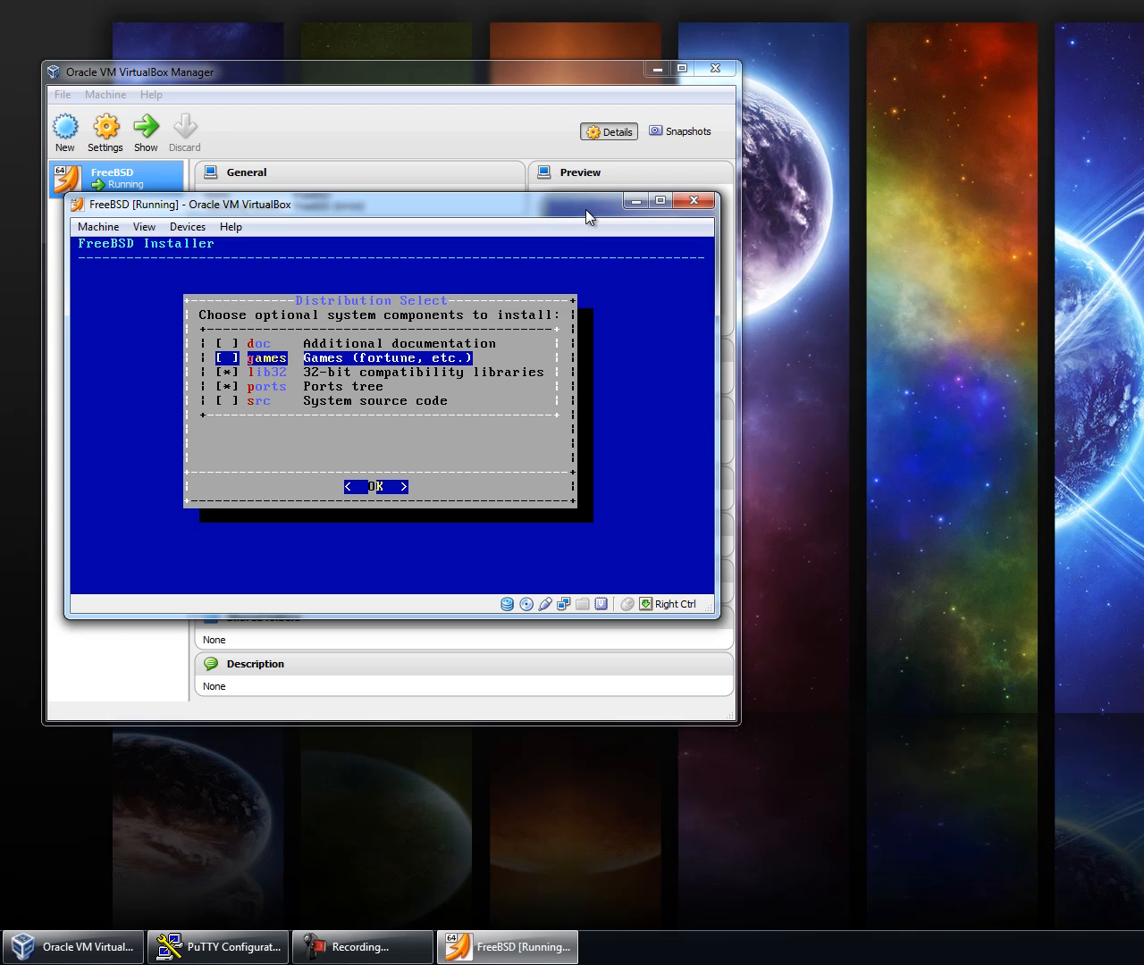
Step: Keep lib32 and the ports tree selected in Distribution Select and accept
key("Down")
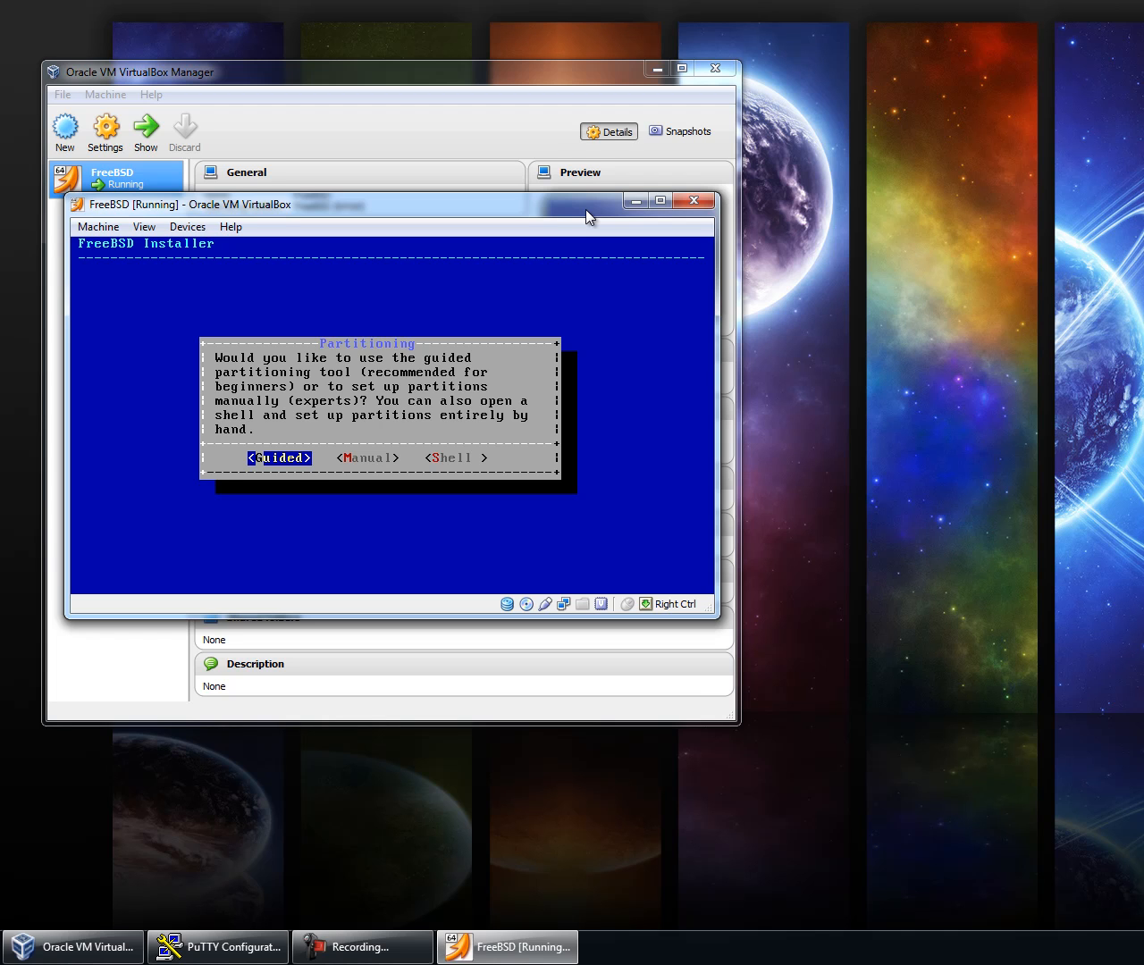
Step: Accept guided GPT partitioning of the 10 GB disk (boot, ufs, swap) and commit it
key("Return")
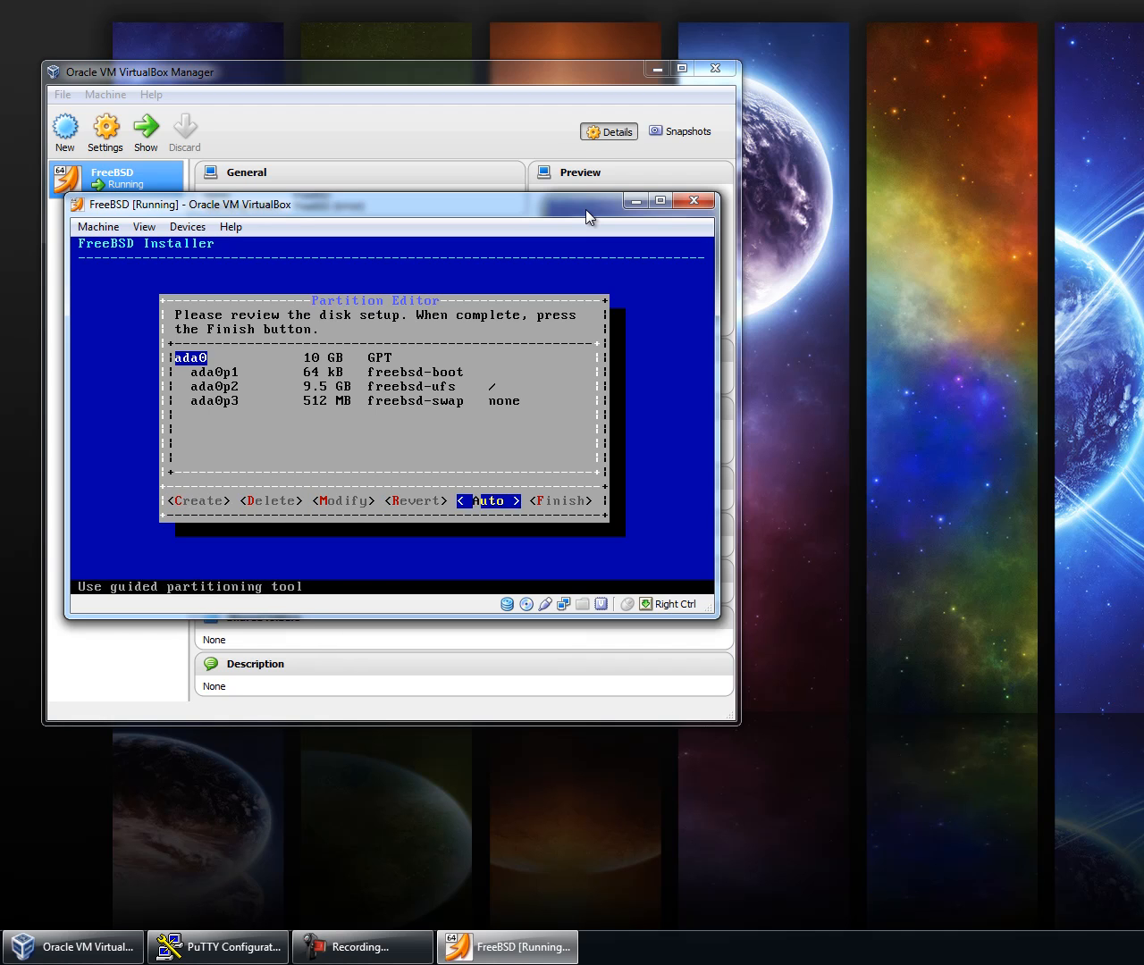
key("Tab")
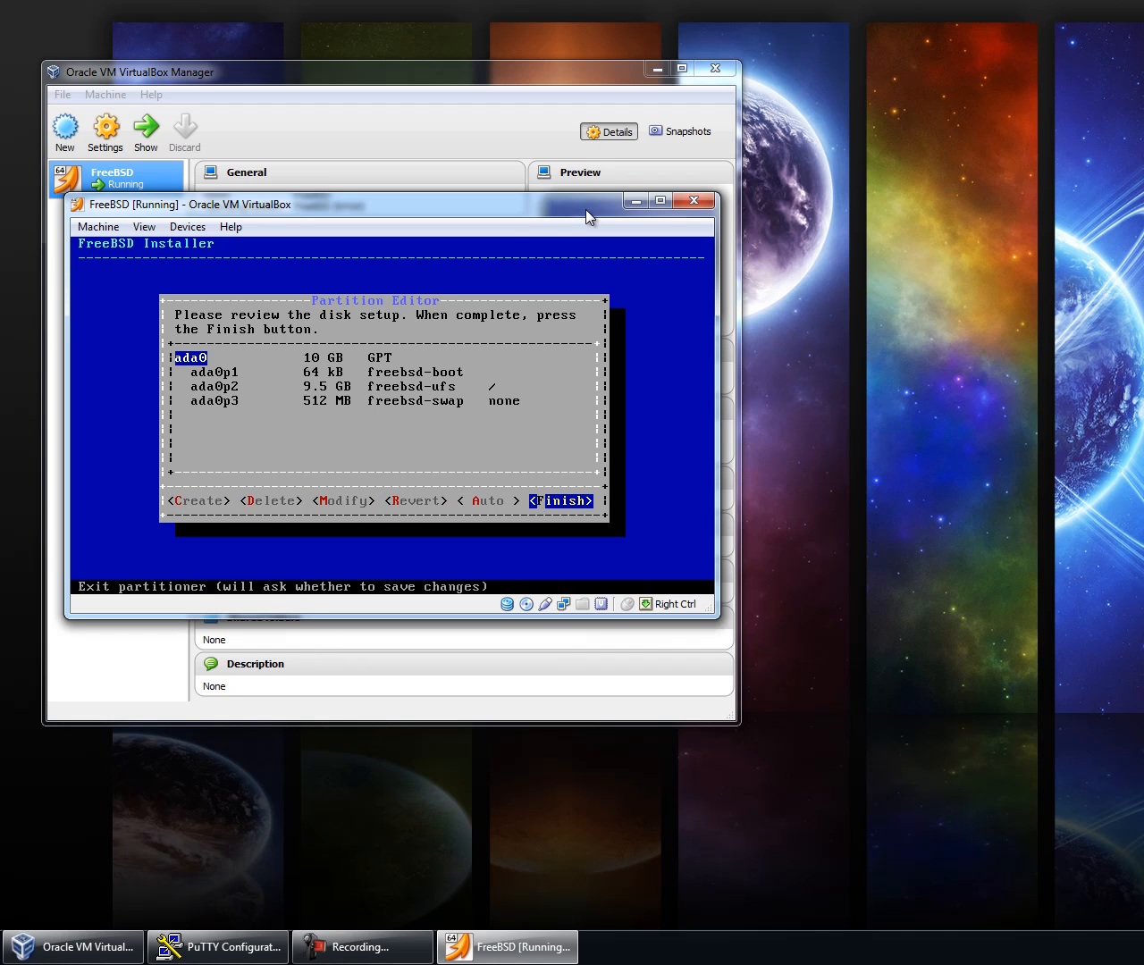
left_click(561, 501)
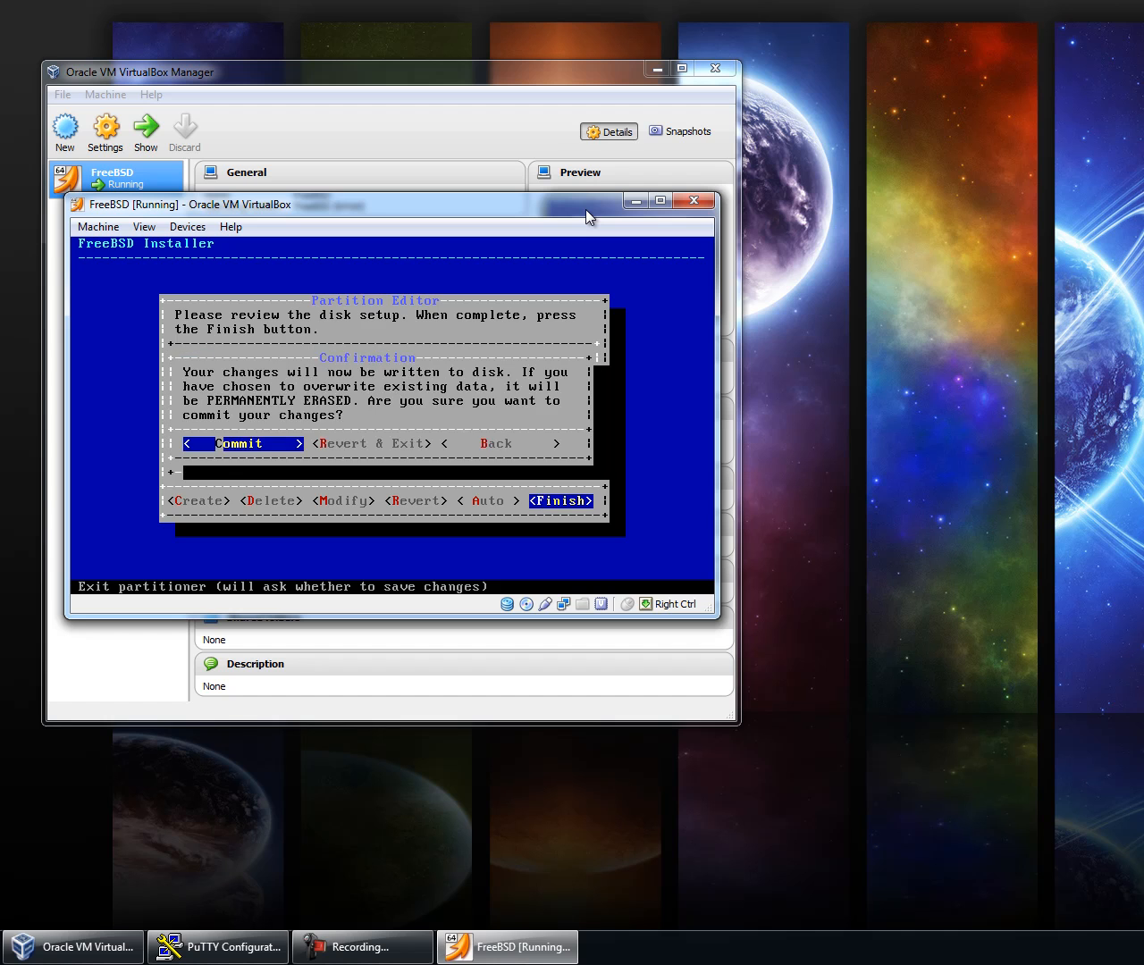
left_click(239, 443)
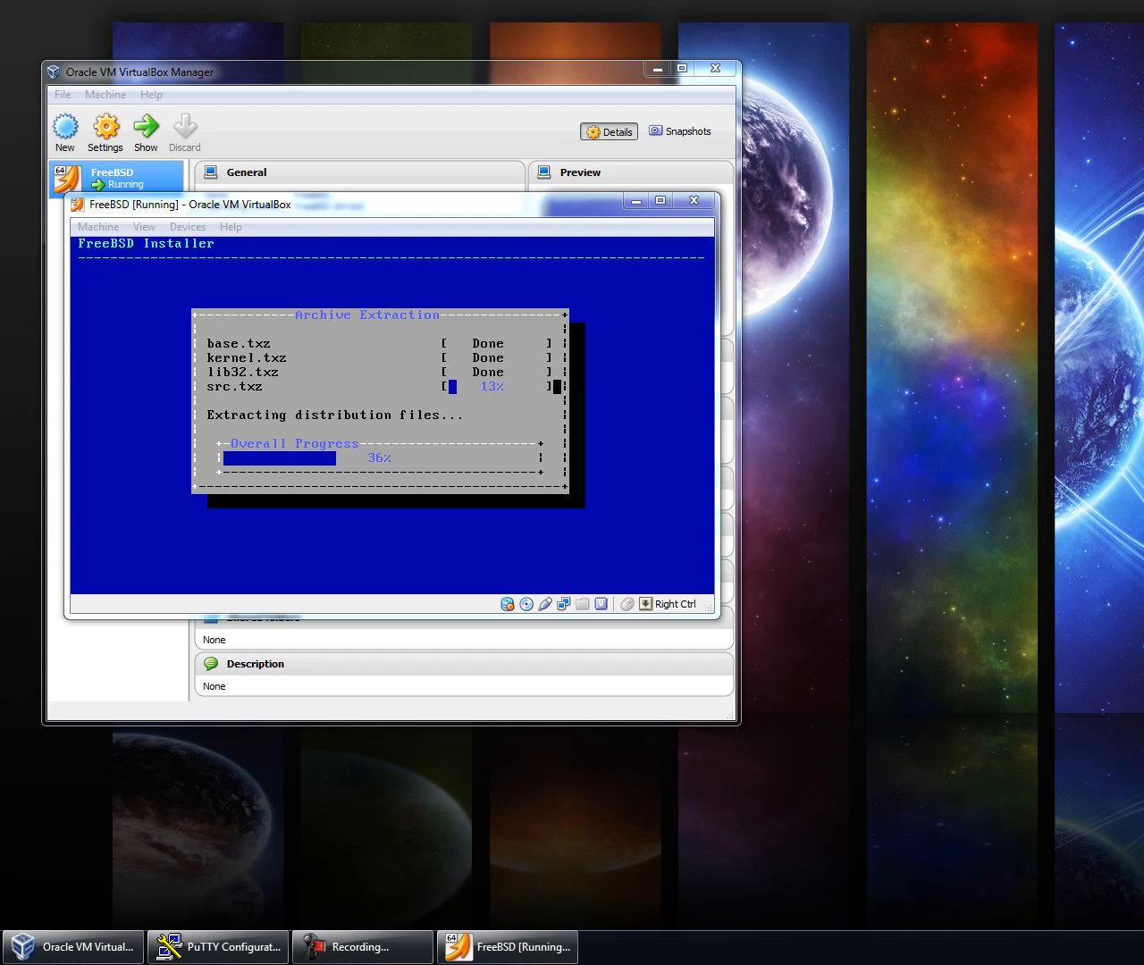
mouse_move(536, 531)
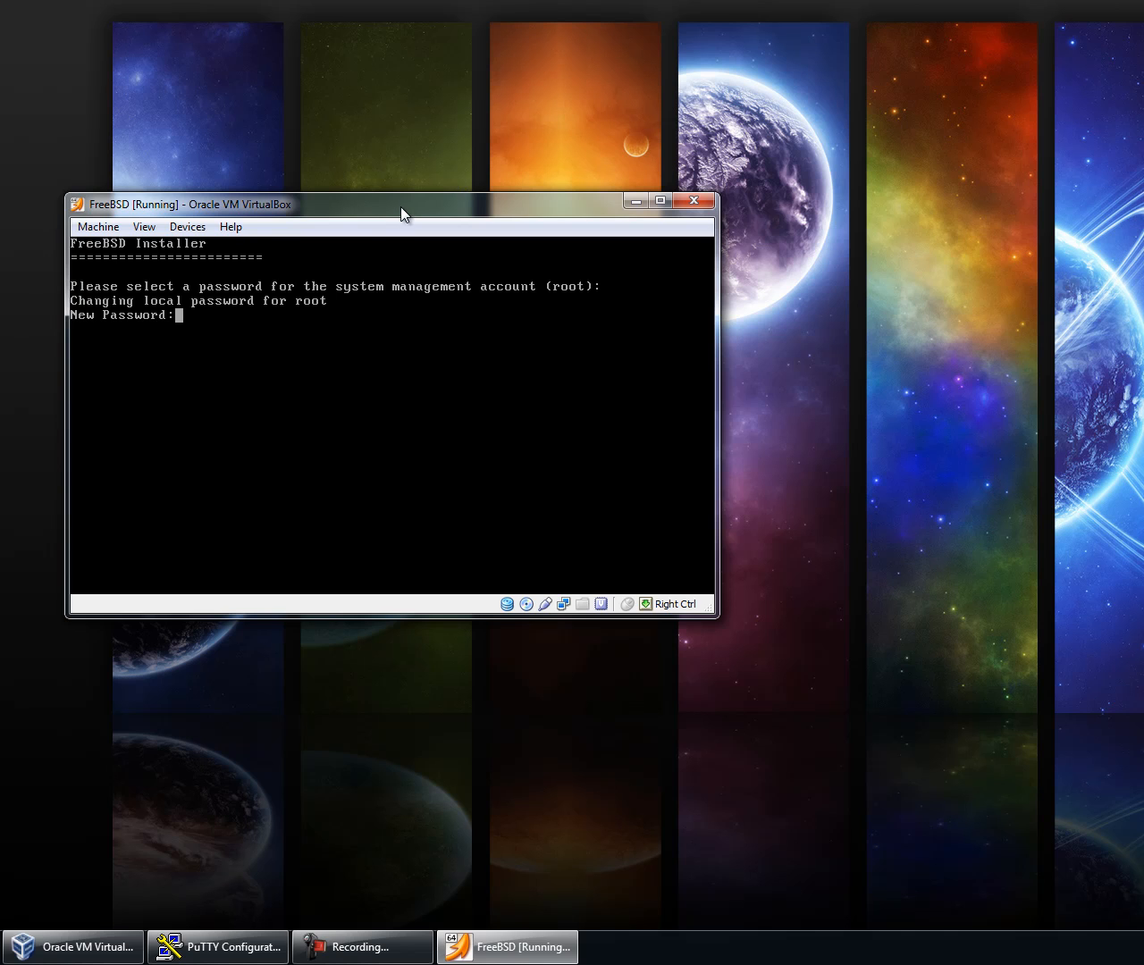
Step: Confirm the root account password entry
key("Return")
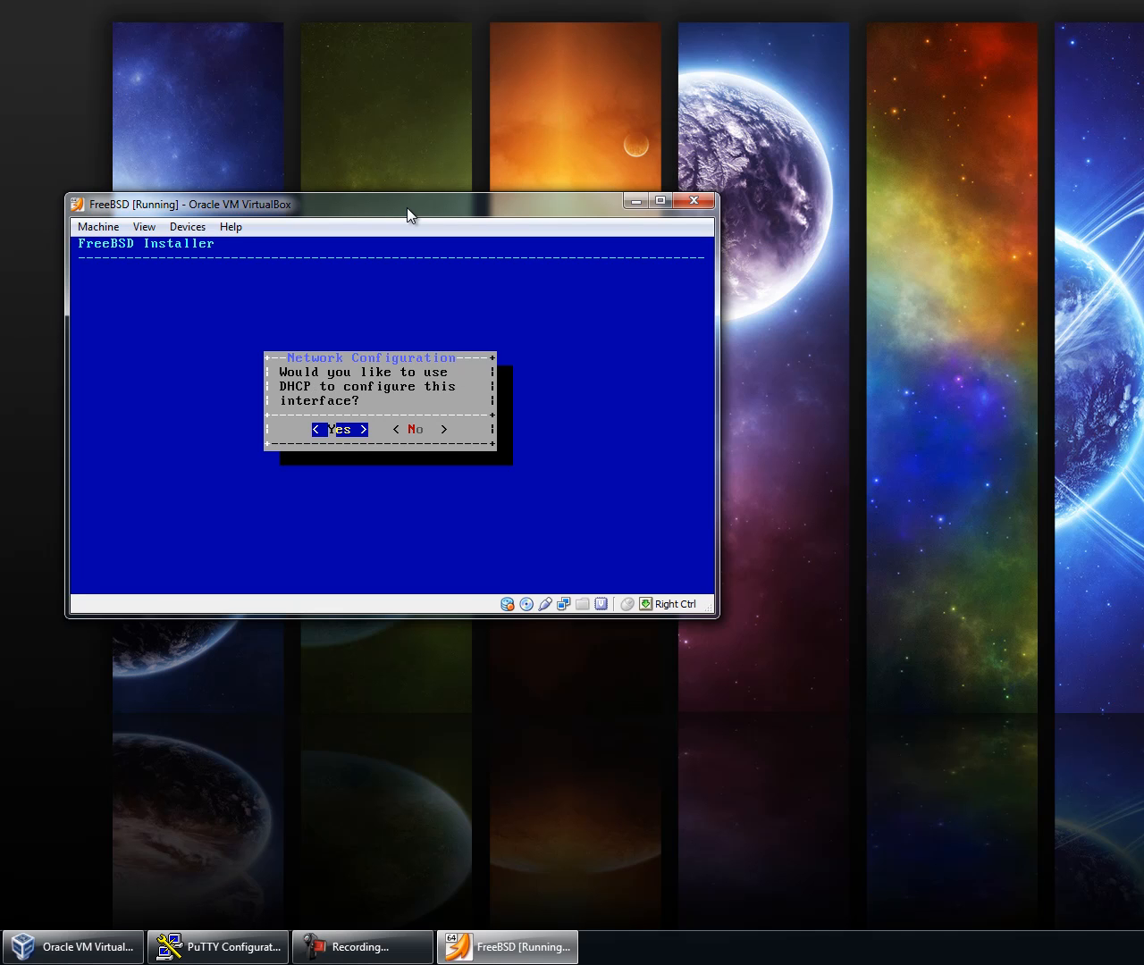
Step: Use DHCP for the network interface and decline IPv6 configuration
key("Return")
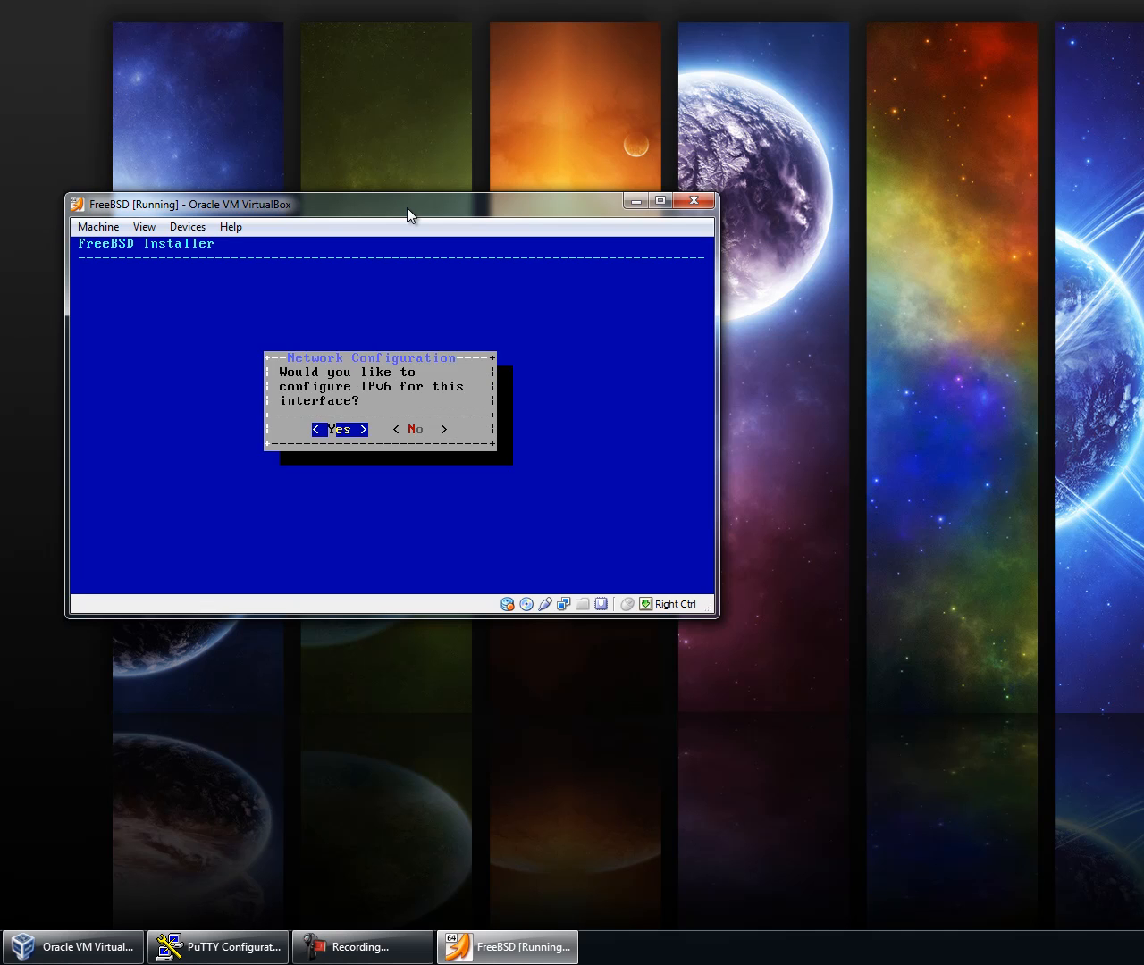
key("Tab")
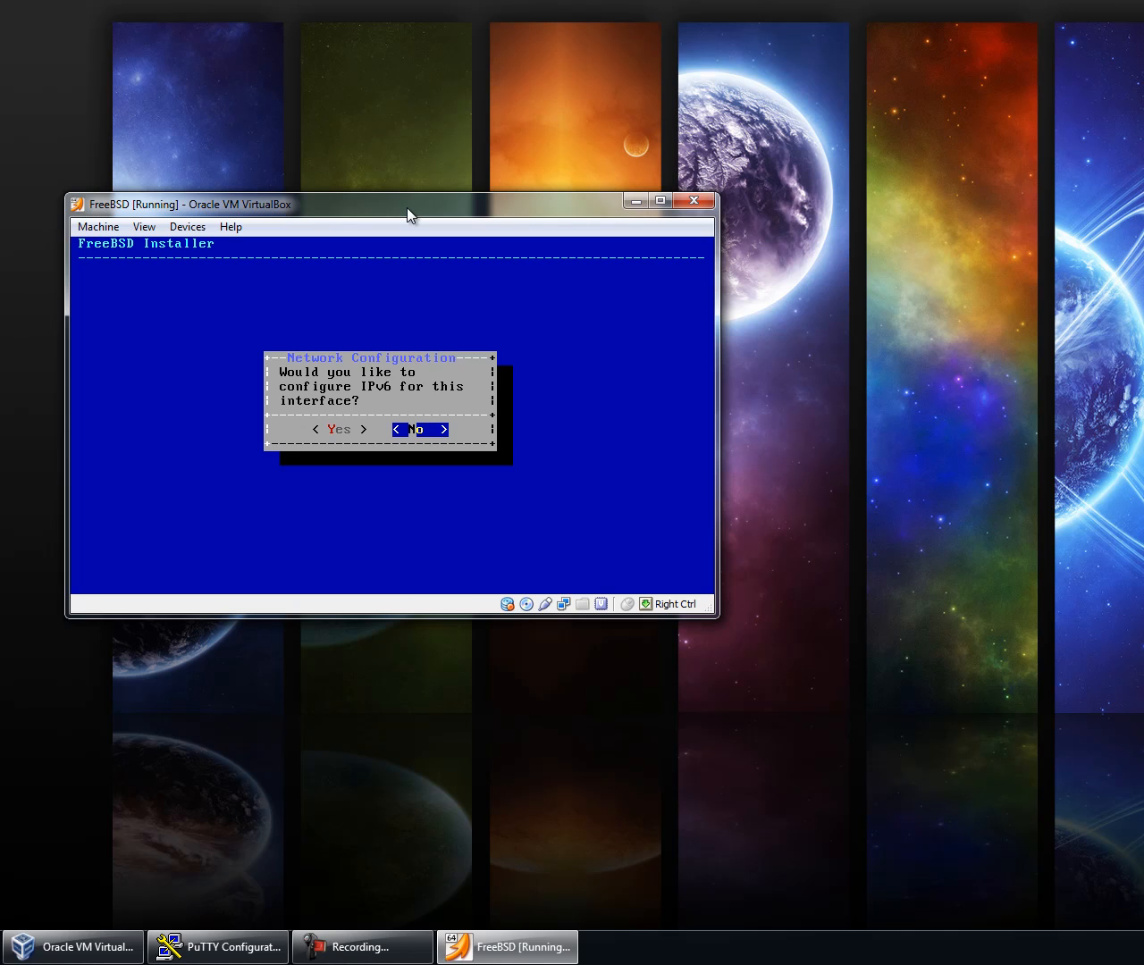
key("Return")
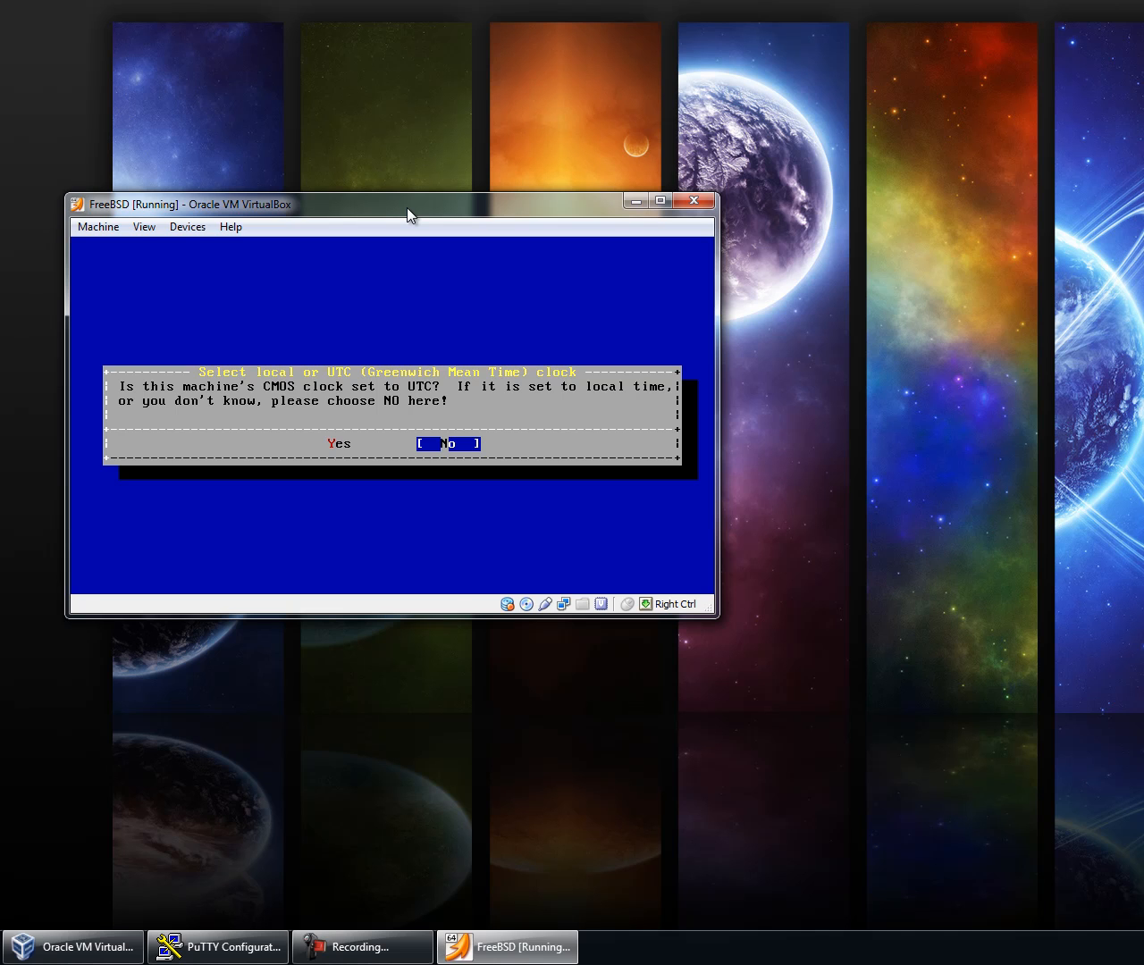
Step: Declare the CMOS clock as UTC and choose the United States MST time zone
key("Left")
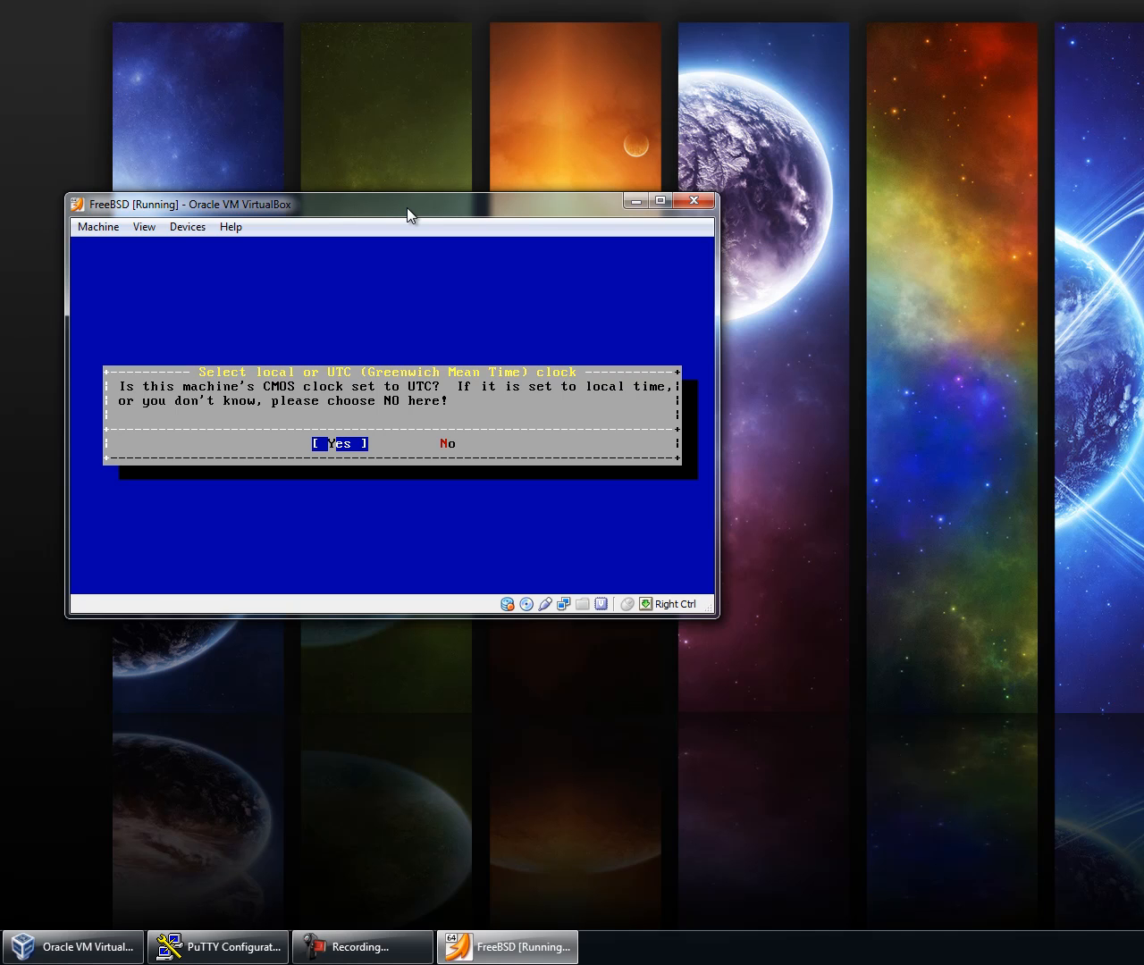
left_click(338, 443)
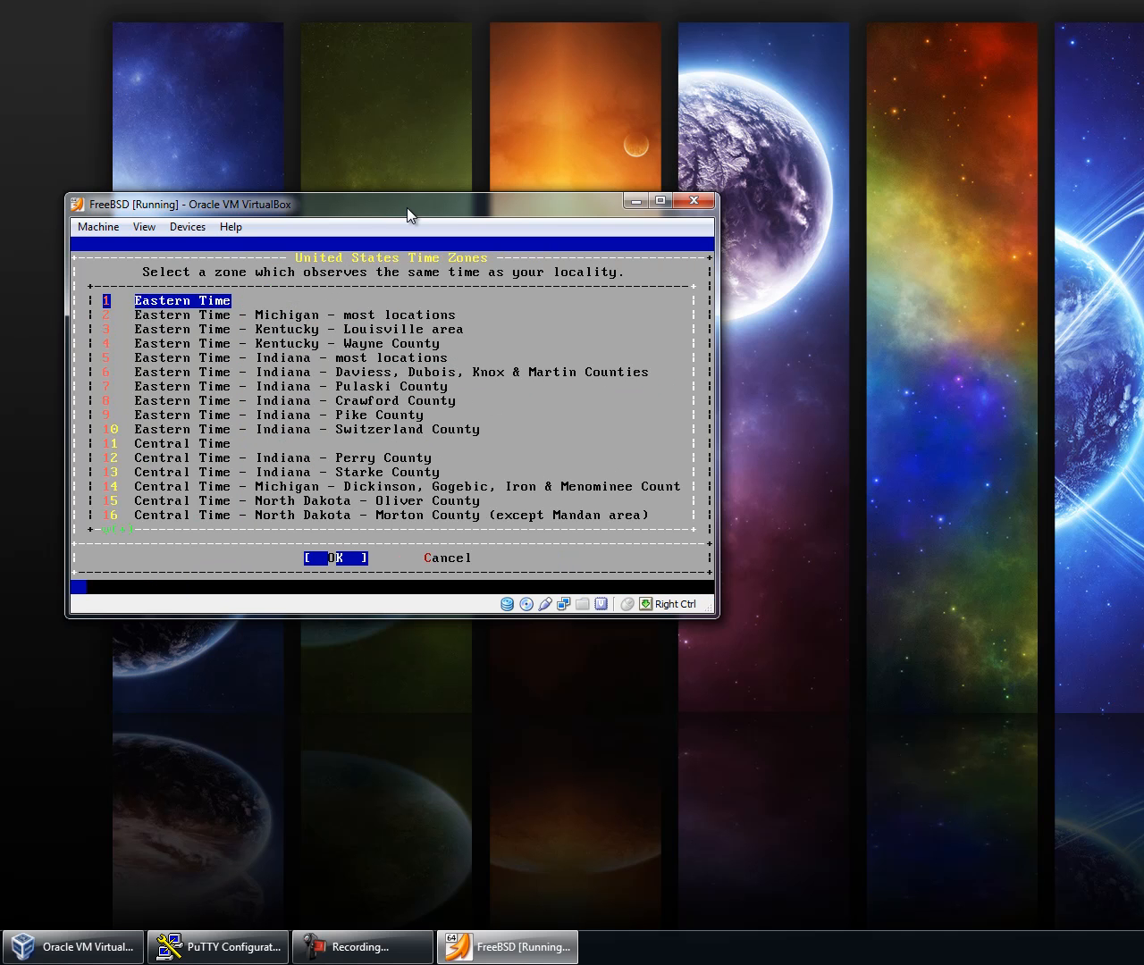
scroll("down", 3)
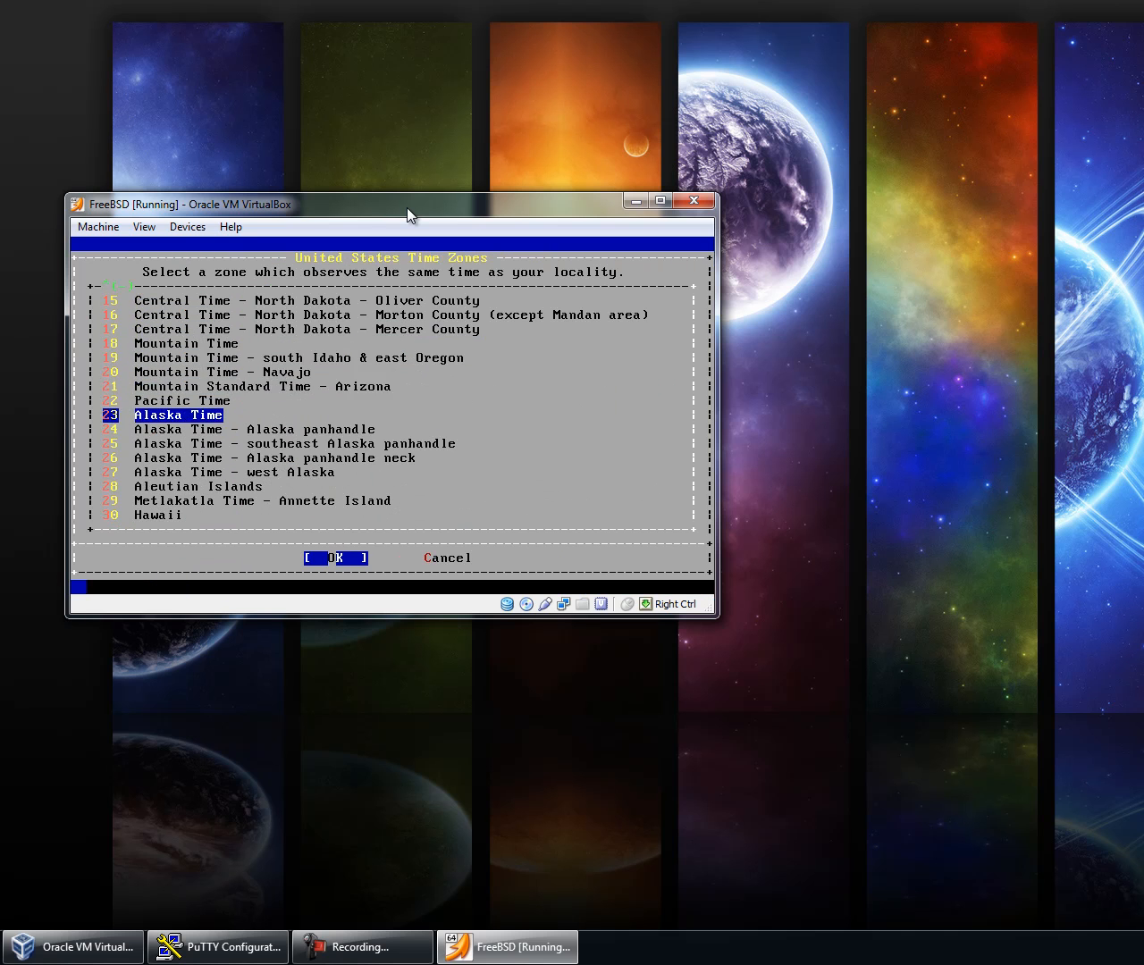
left_click(336, 558)
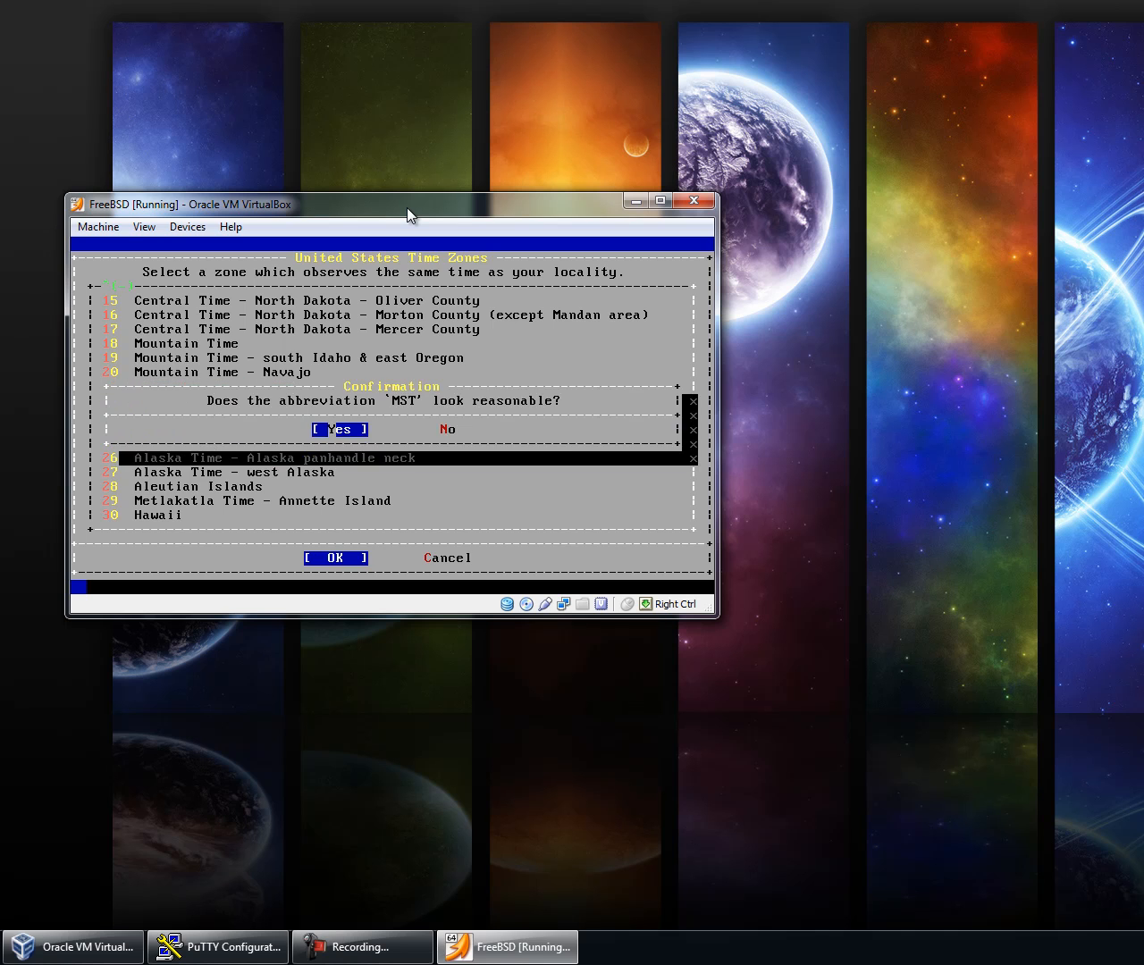
left_click(340, 429)
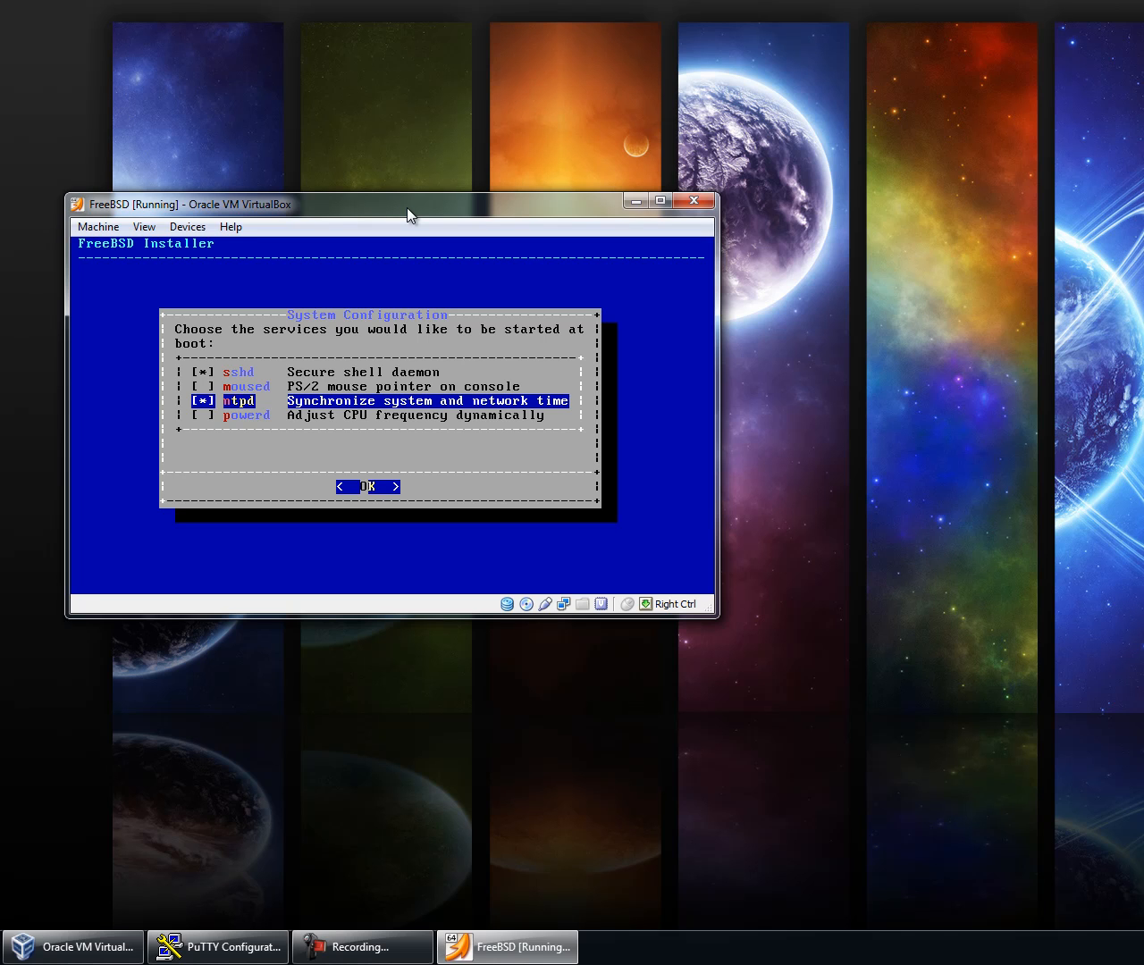
Step: Mark ntpd among the boot services and accept the service list
key("Down")
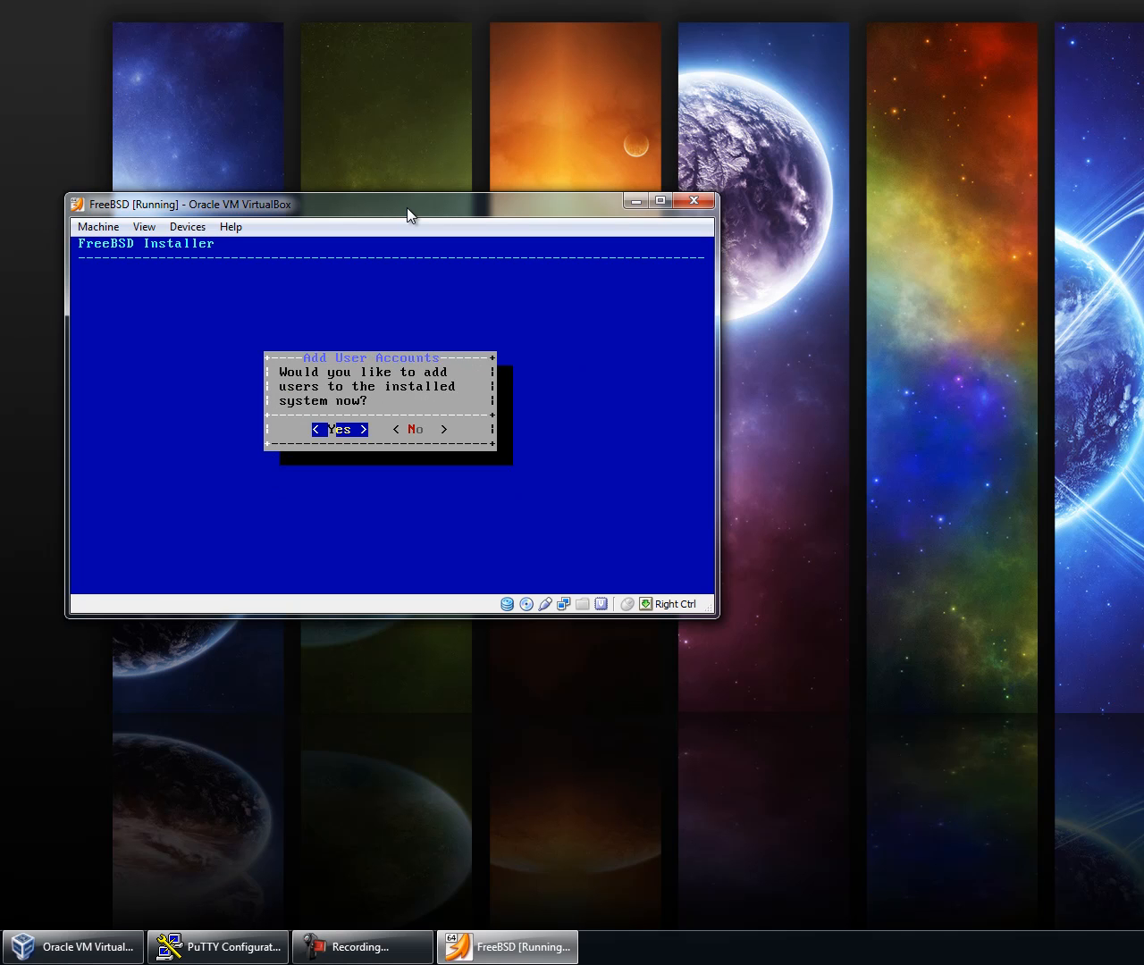
key("Return")
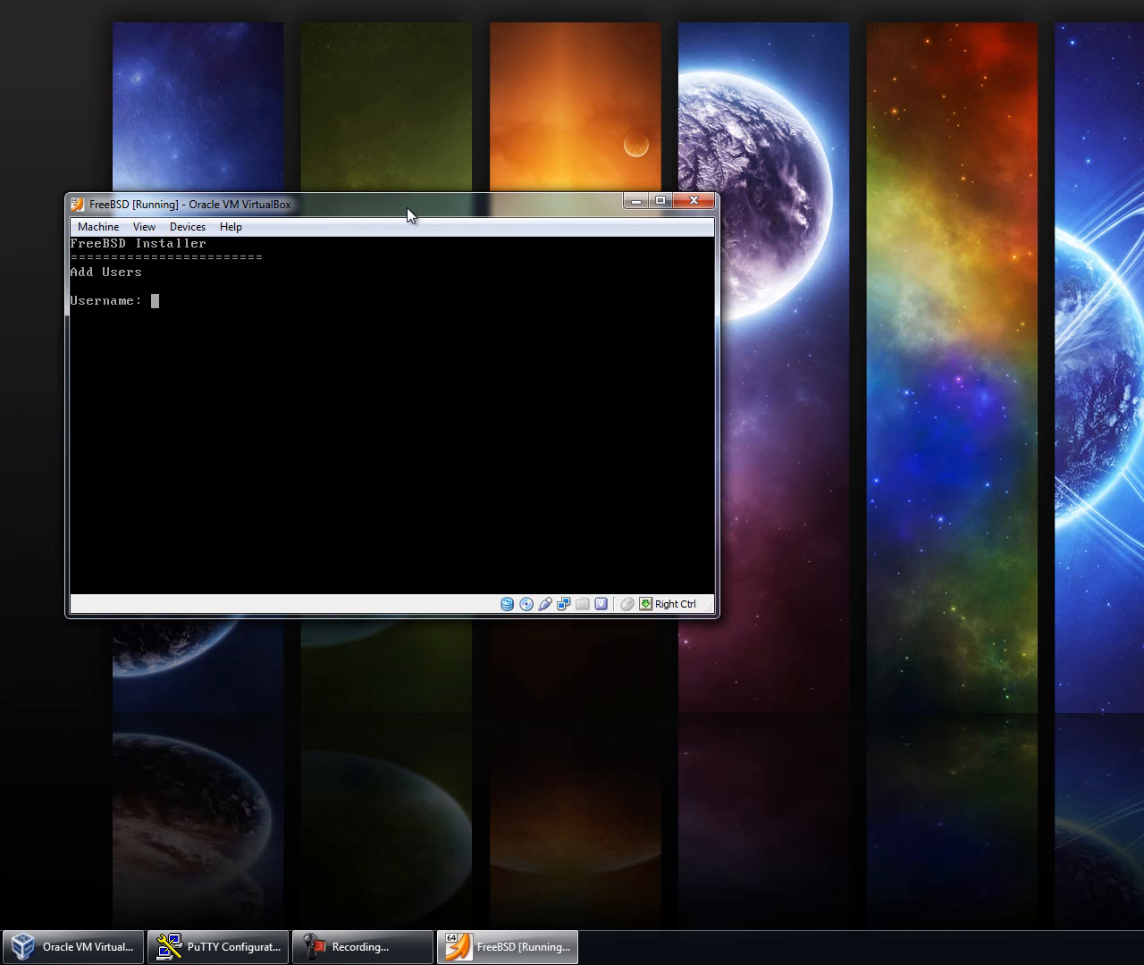
Step: Add user 'will' with default uid and login group, invited into the wheel group
type("will")
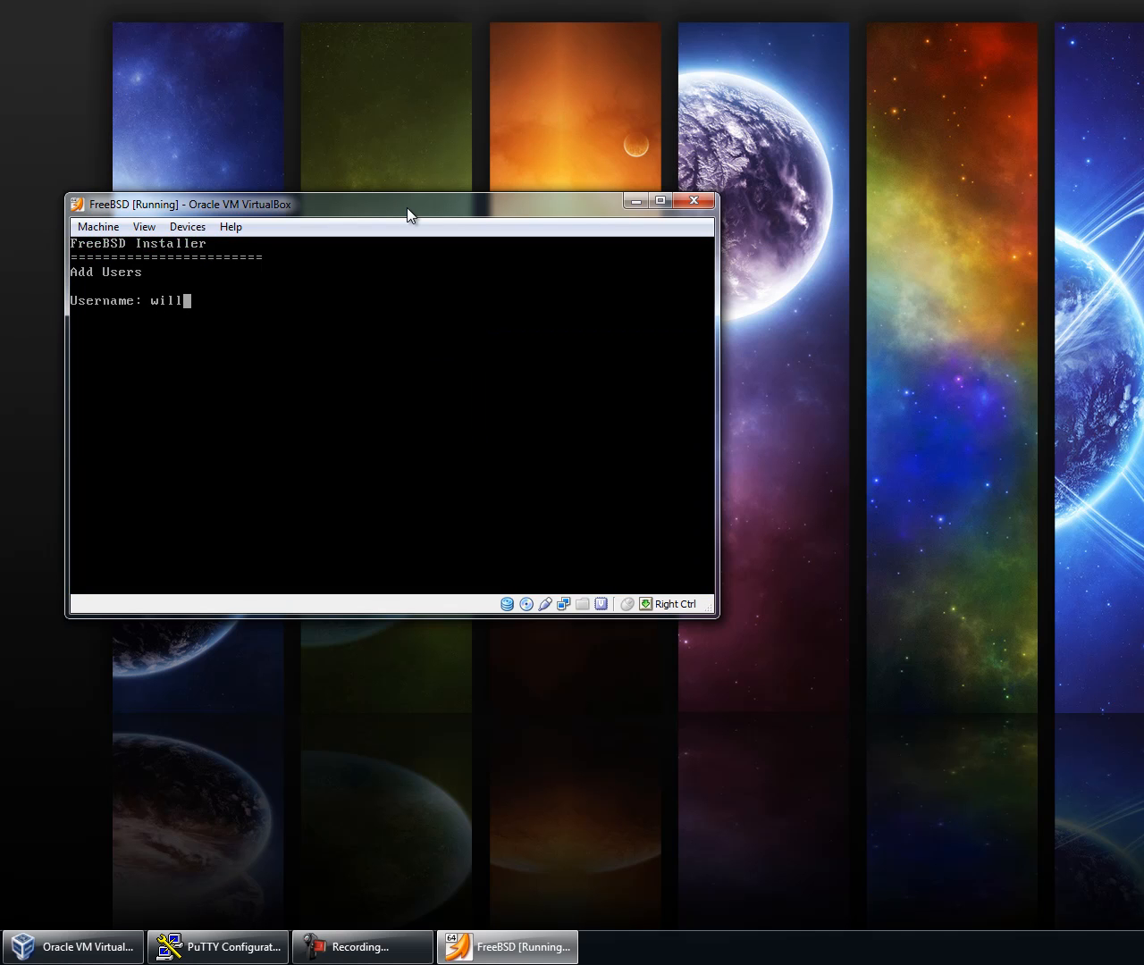
key("Return")
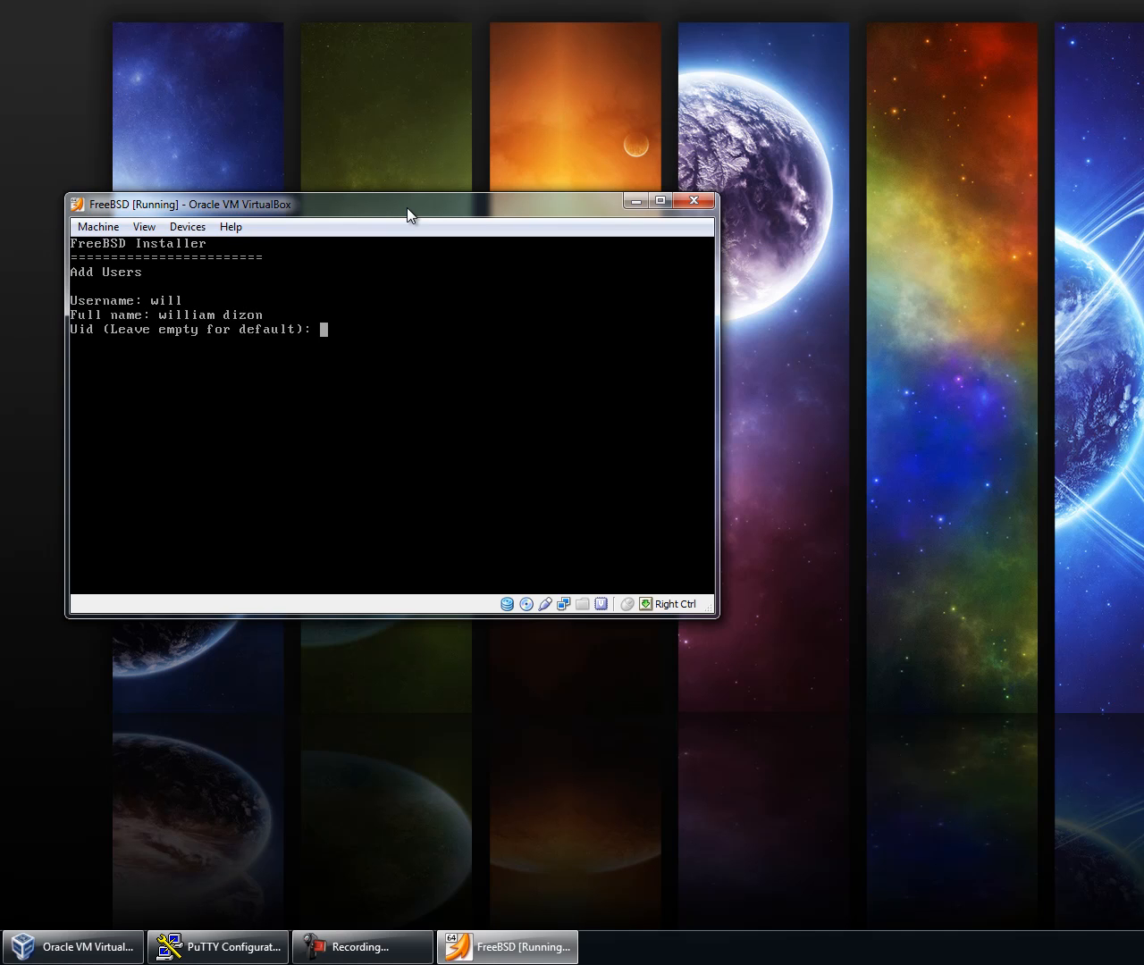
key("Return")
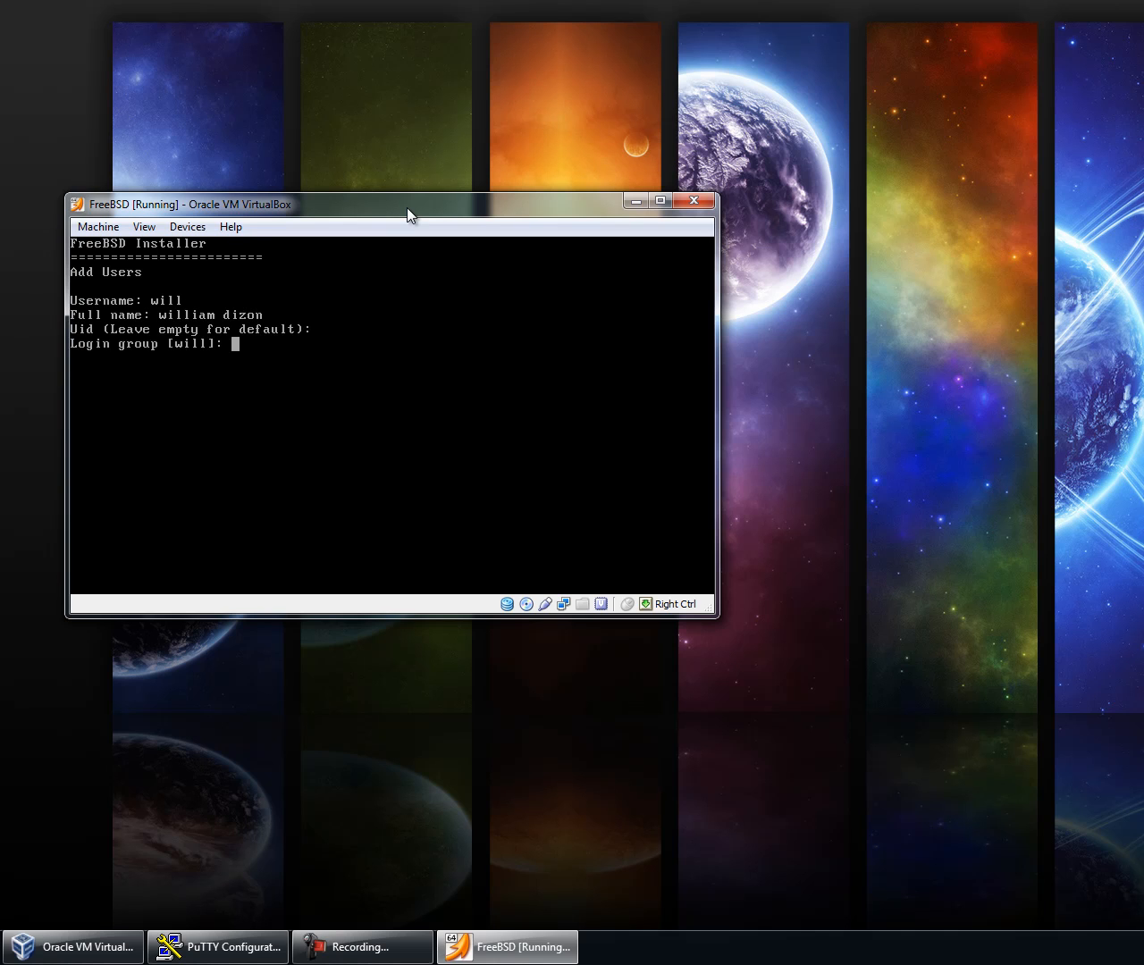
key("Return")
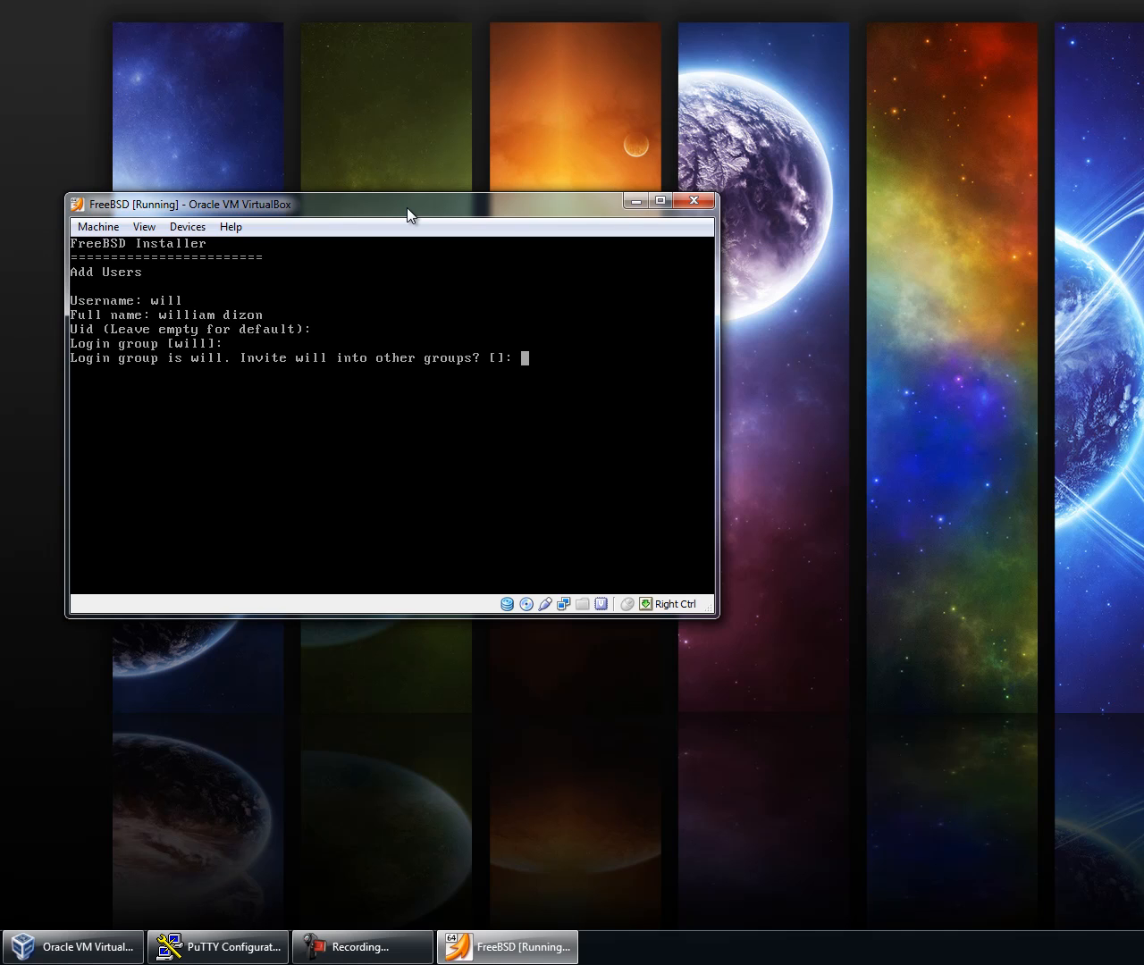
type("wh")
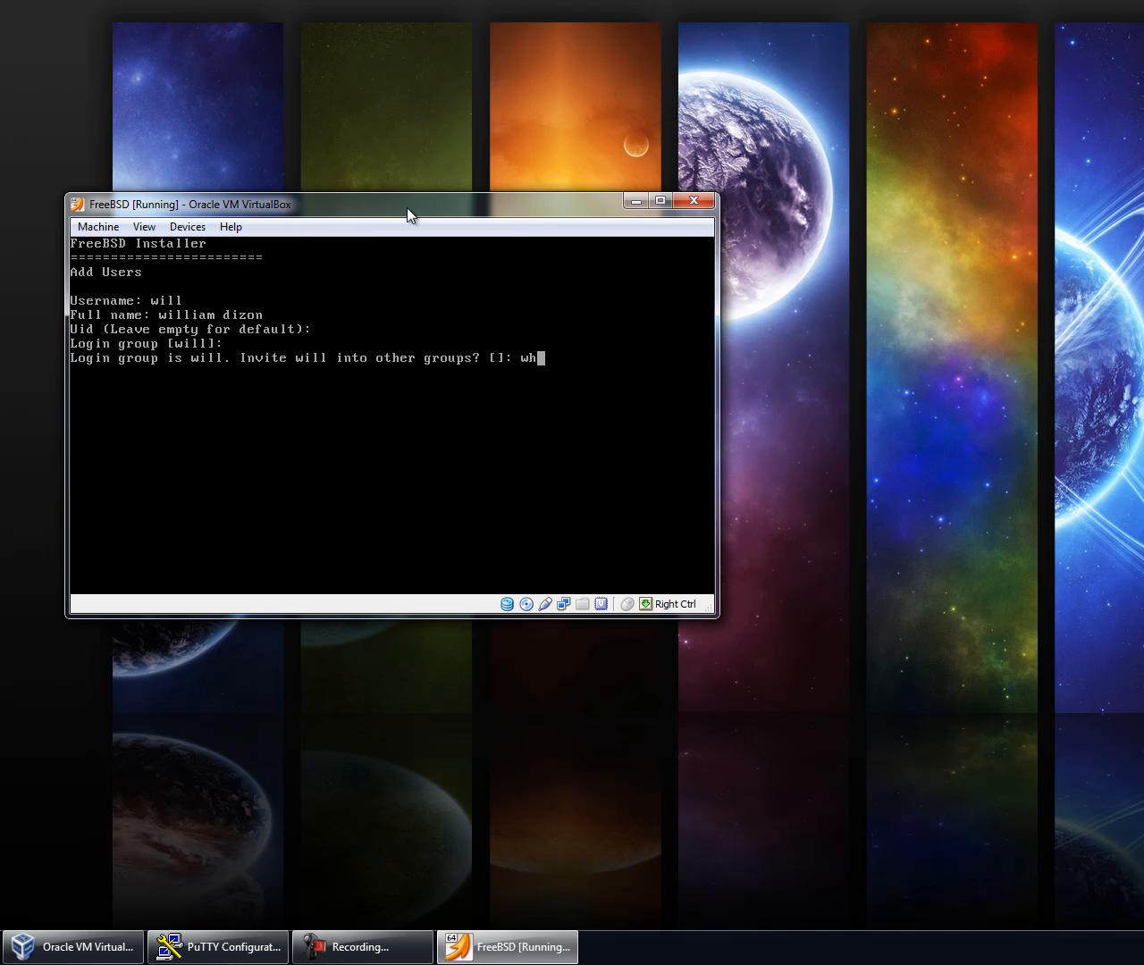
type("eel")
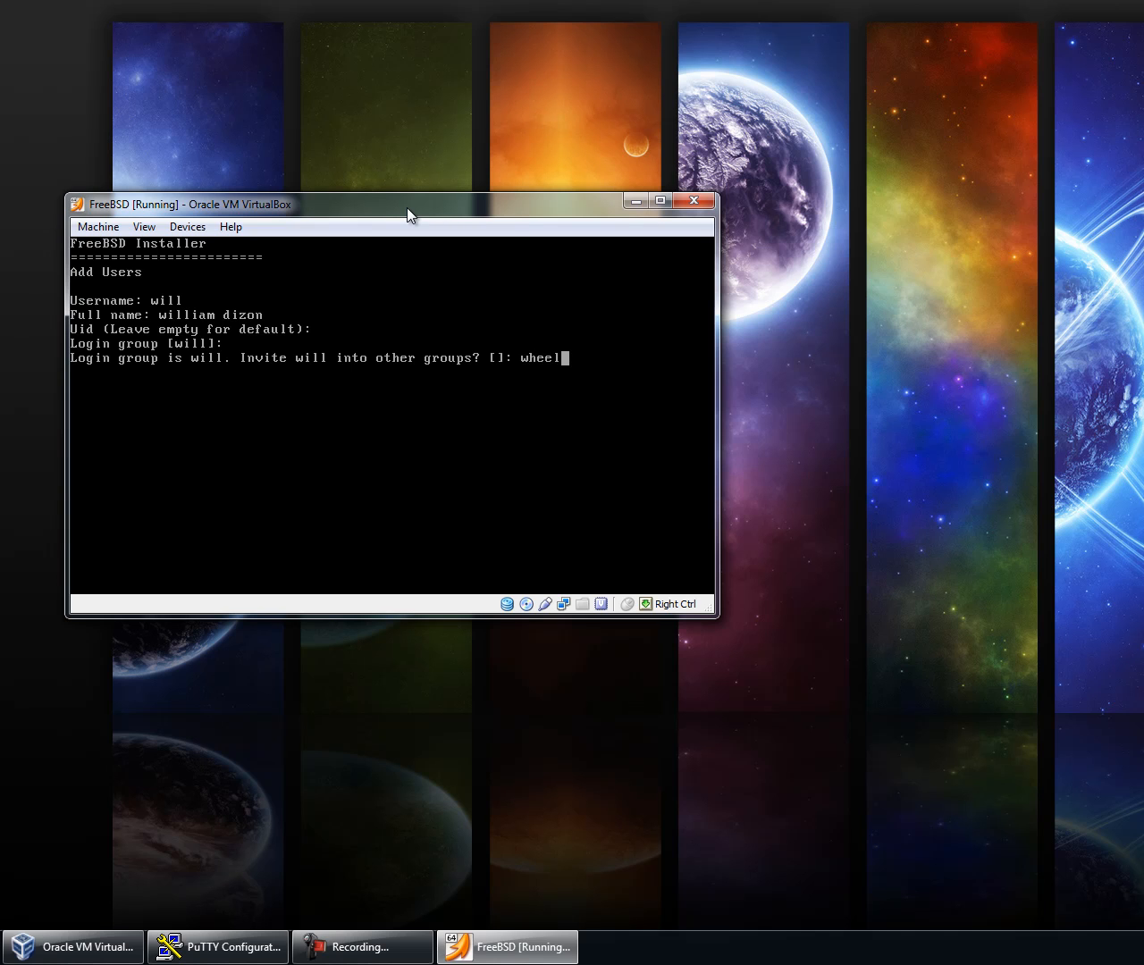
key("Return")
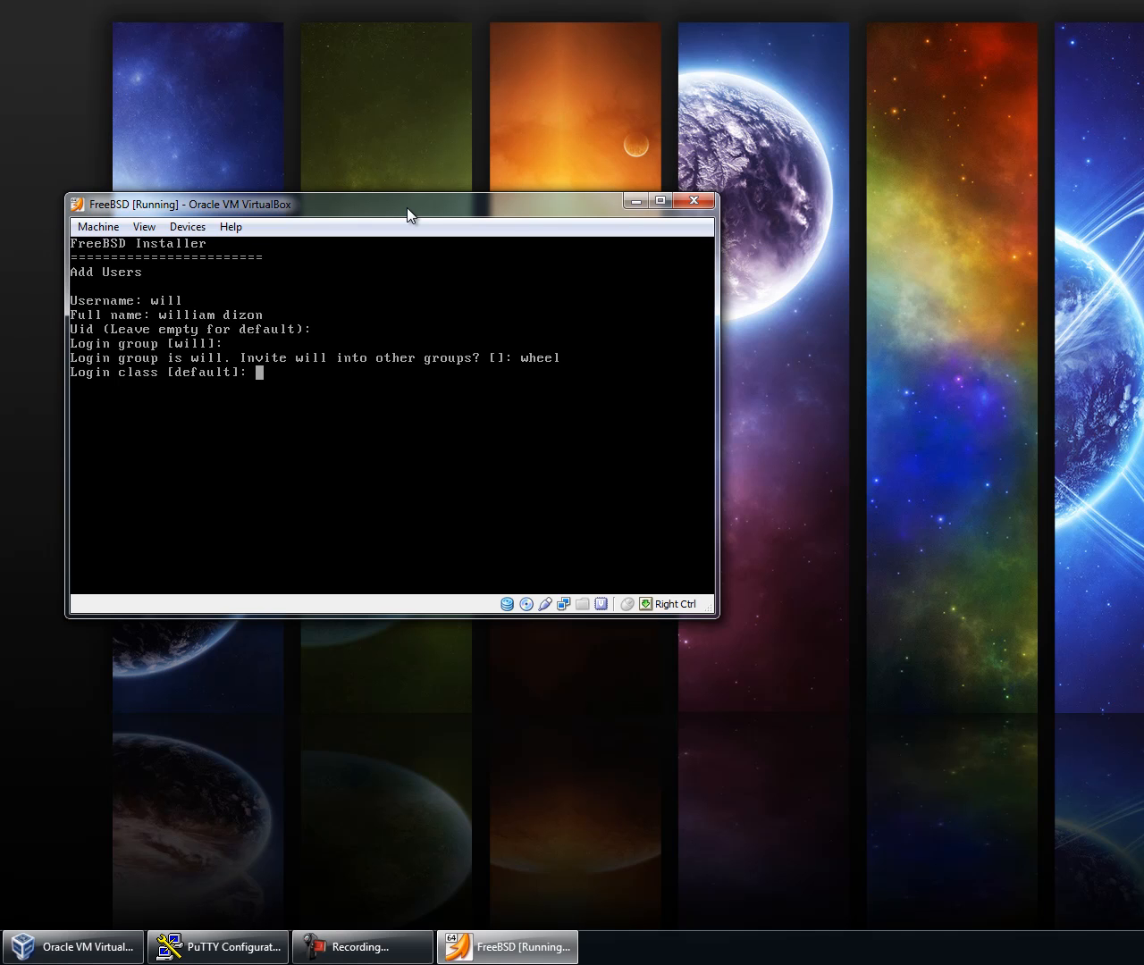
Step: Accept default login class, shell and home permissions, and set the user's password
key("Return")
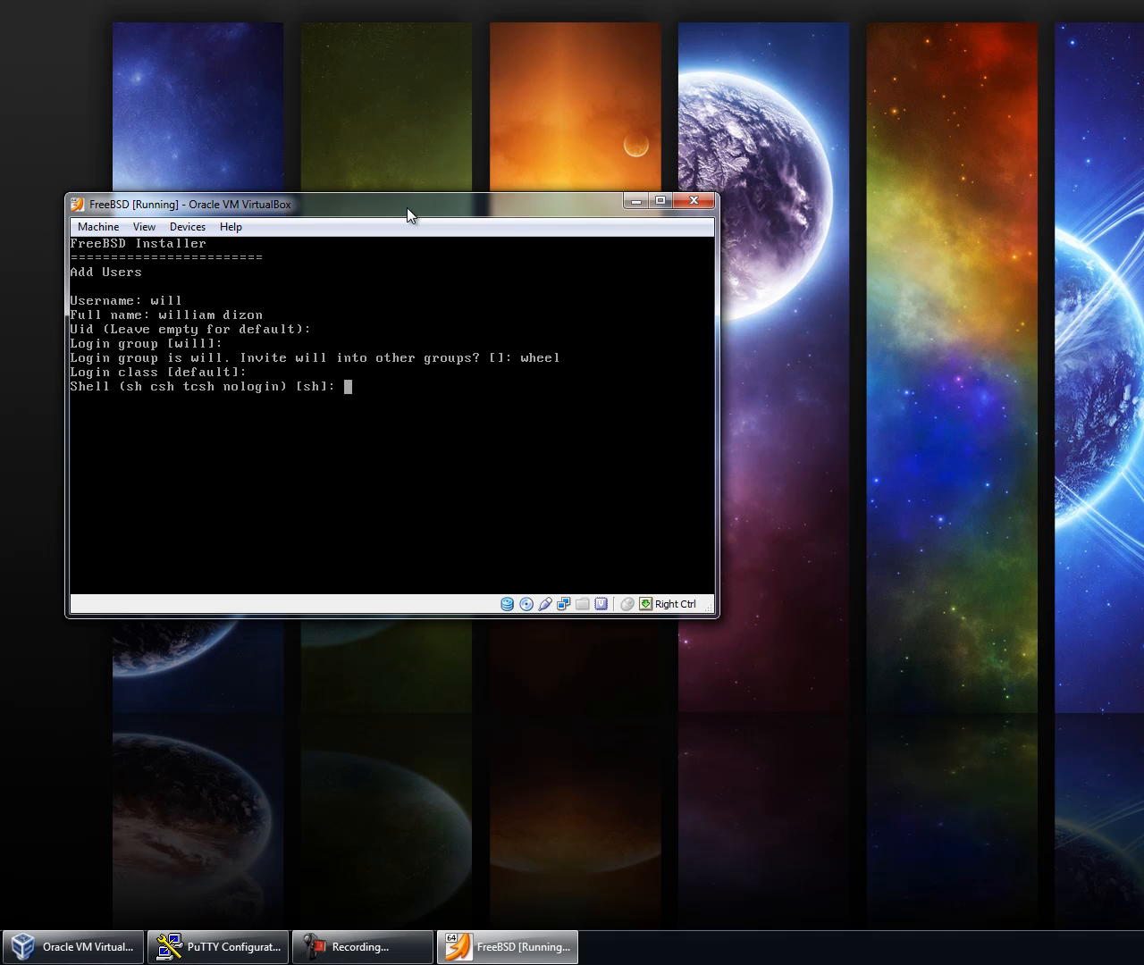
key("Return")
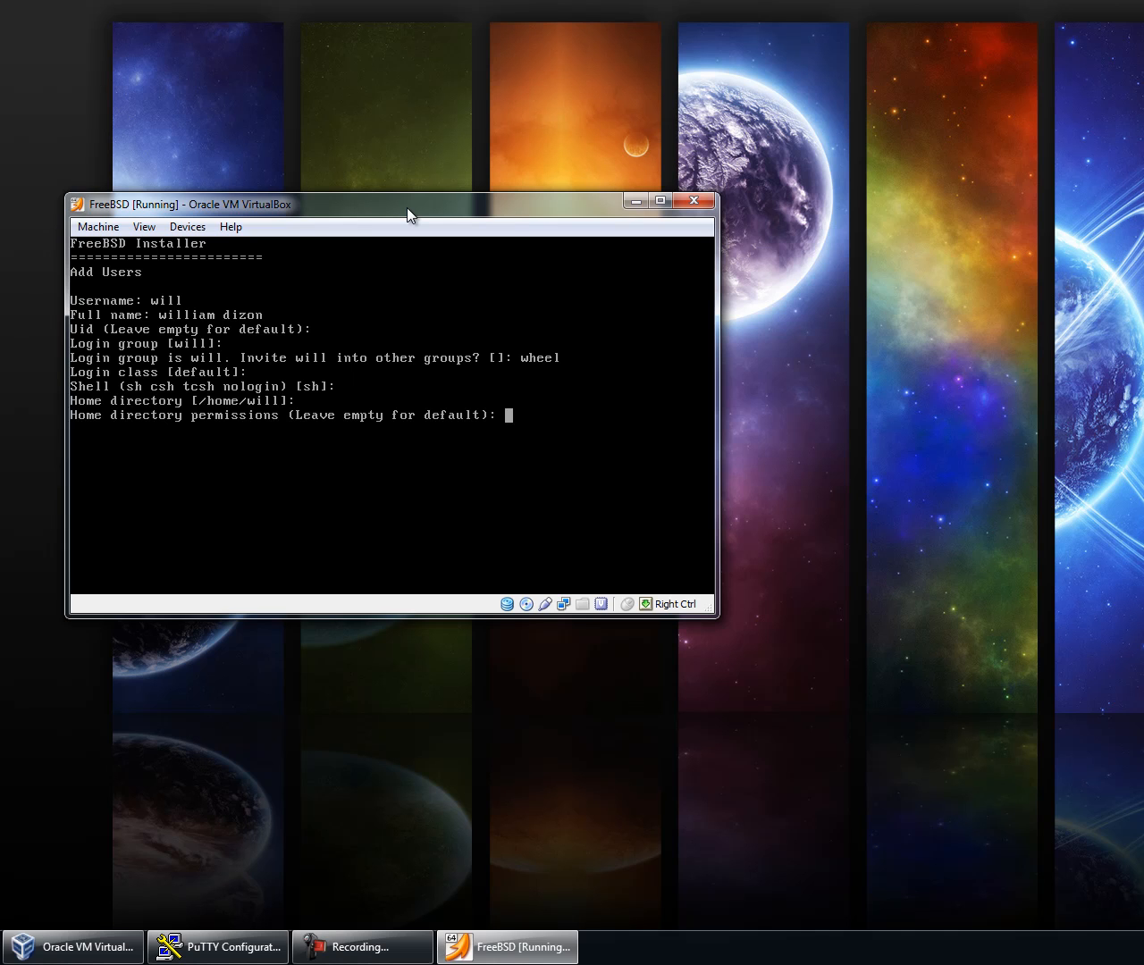
key("Return")
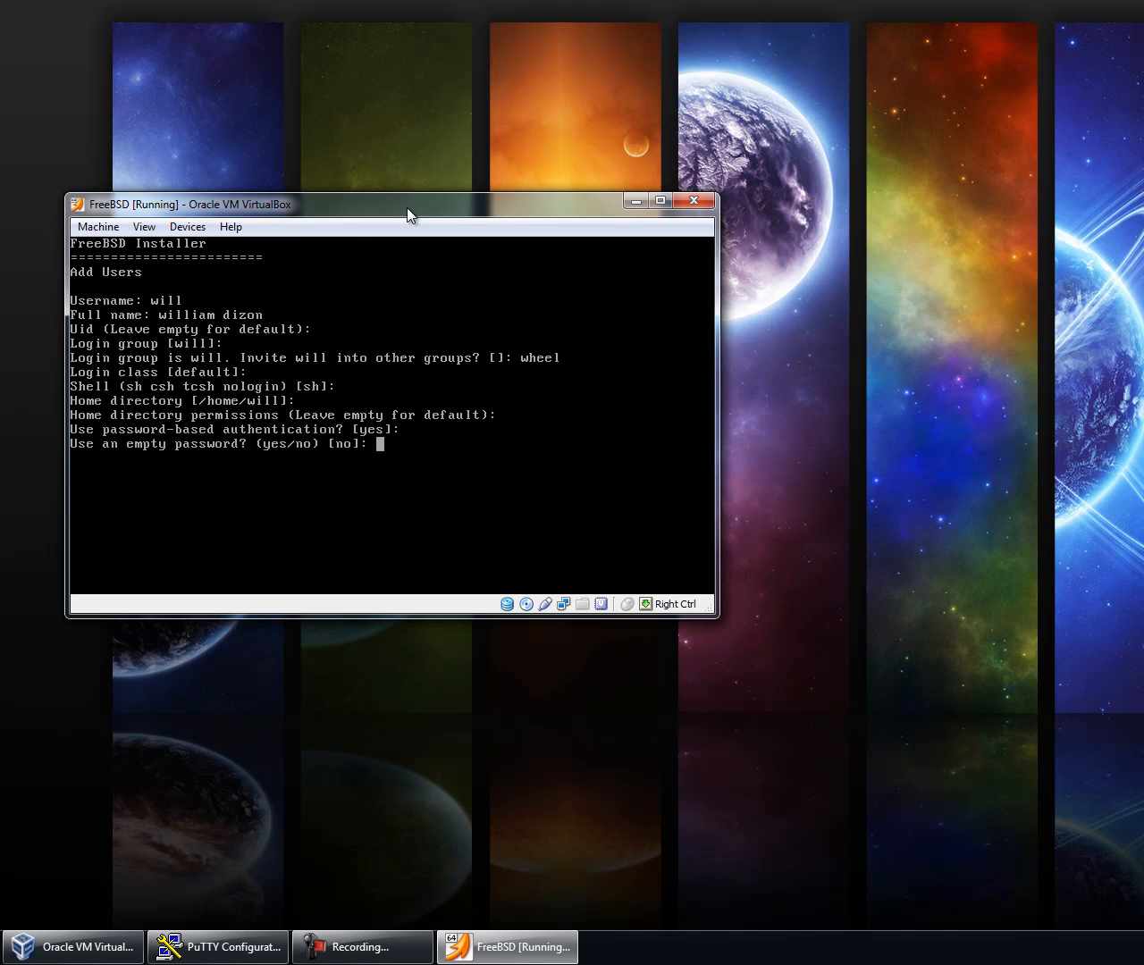
key("Return")
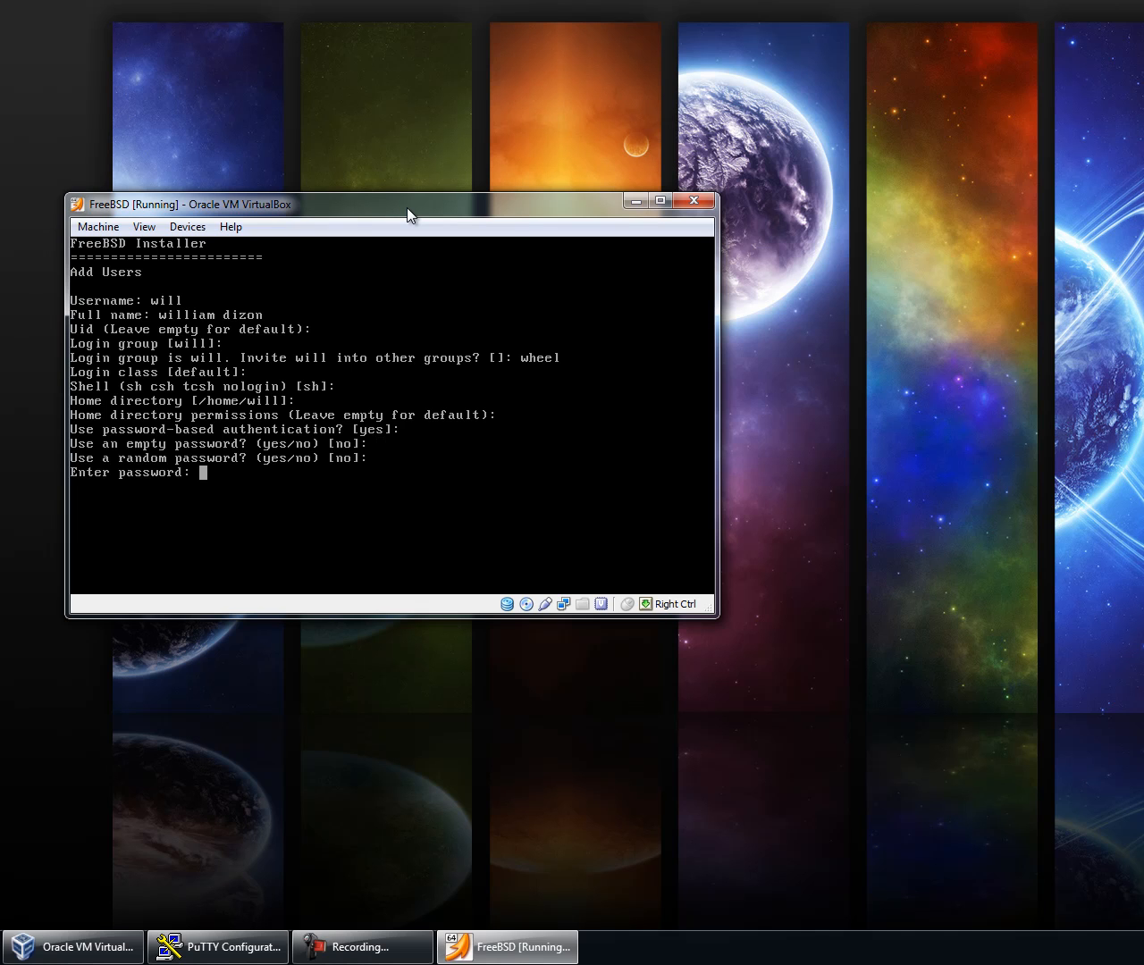
key("Return")
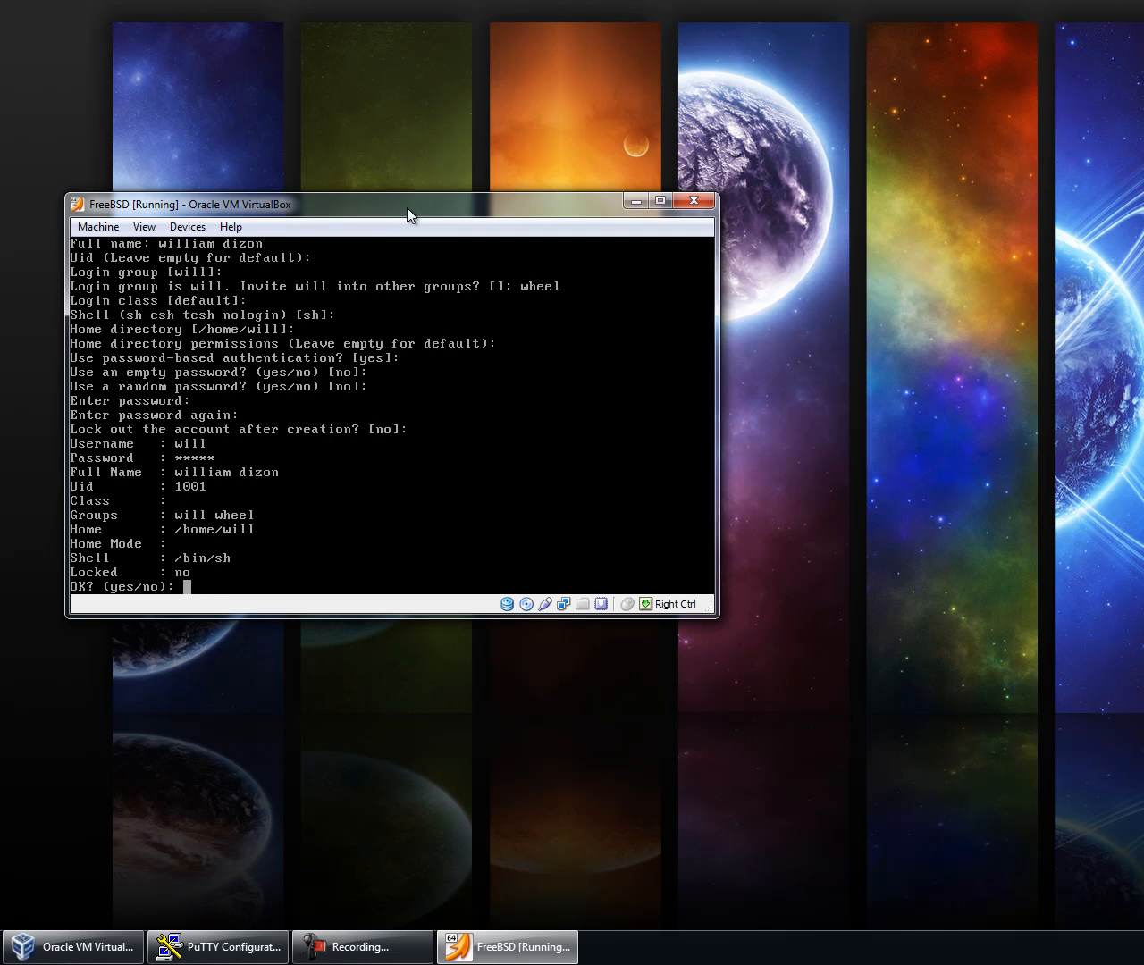
type("yes")
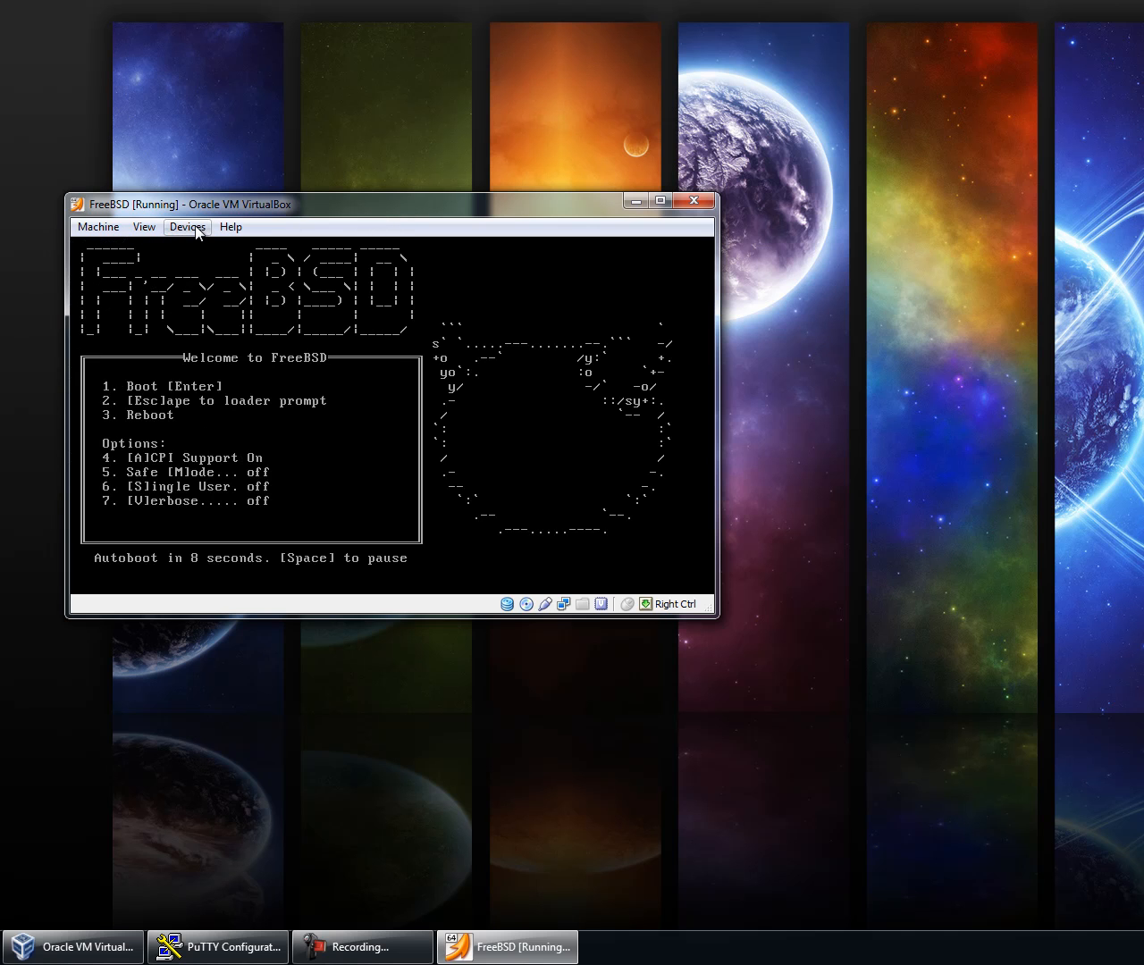
Step: Reset the virtual machine so the installed FreeBSD boots to its login prompt
left_click(186, 226)
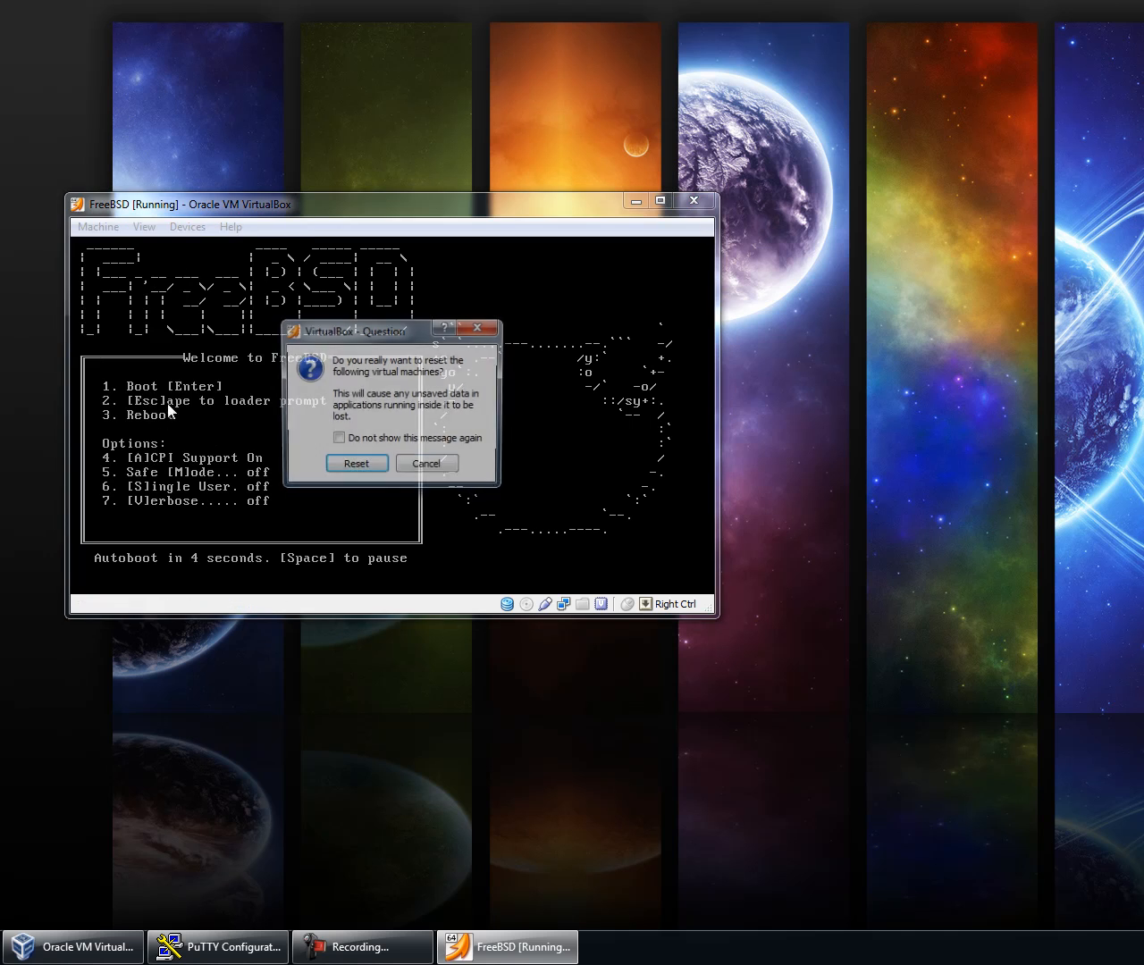
left_click(356, 463)
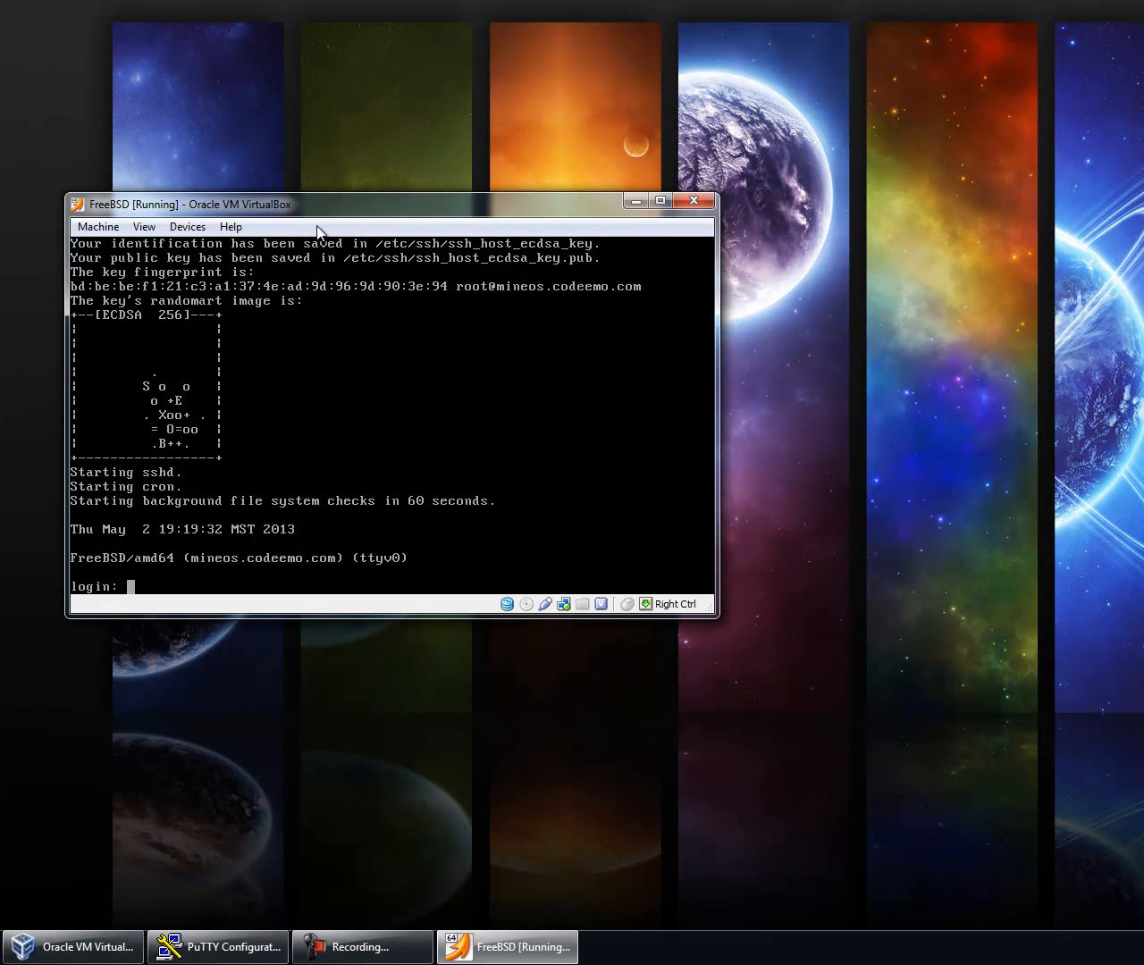
mouse_move(377, 186)
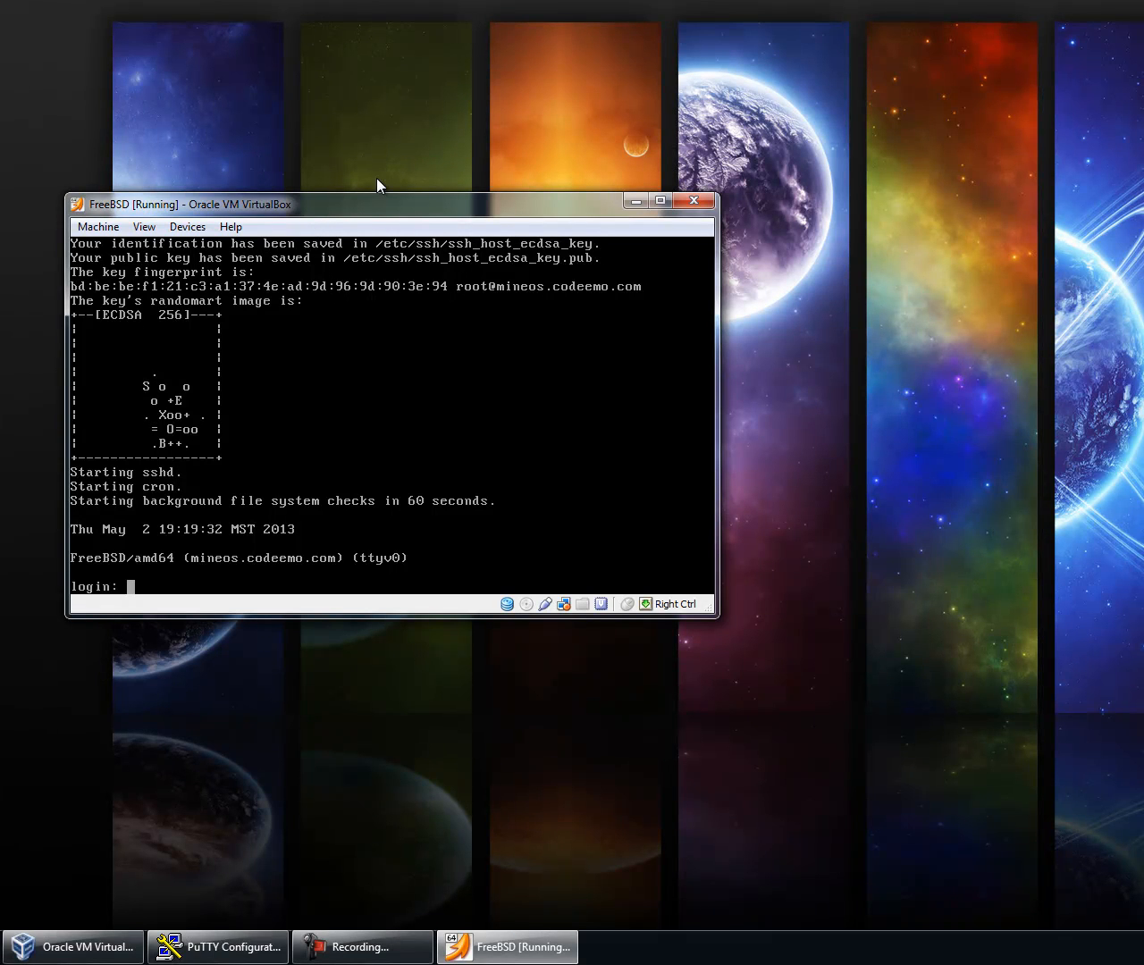
Step: Log in as the new user and run 'su -' with the root password to get a root shell
type("w")
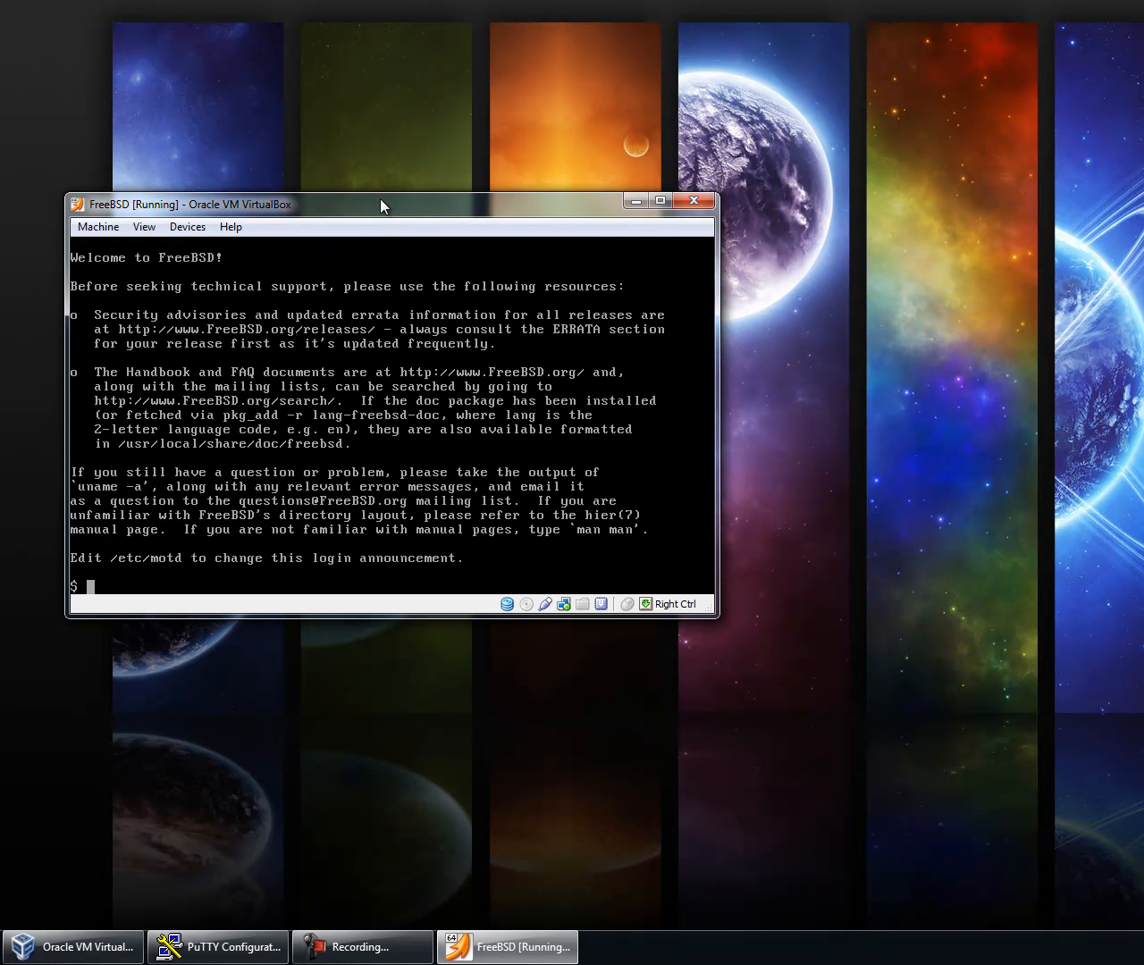
type("su -")
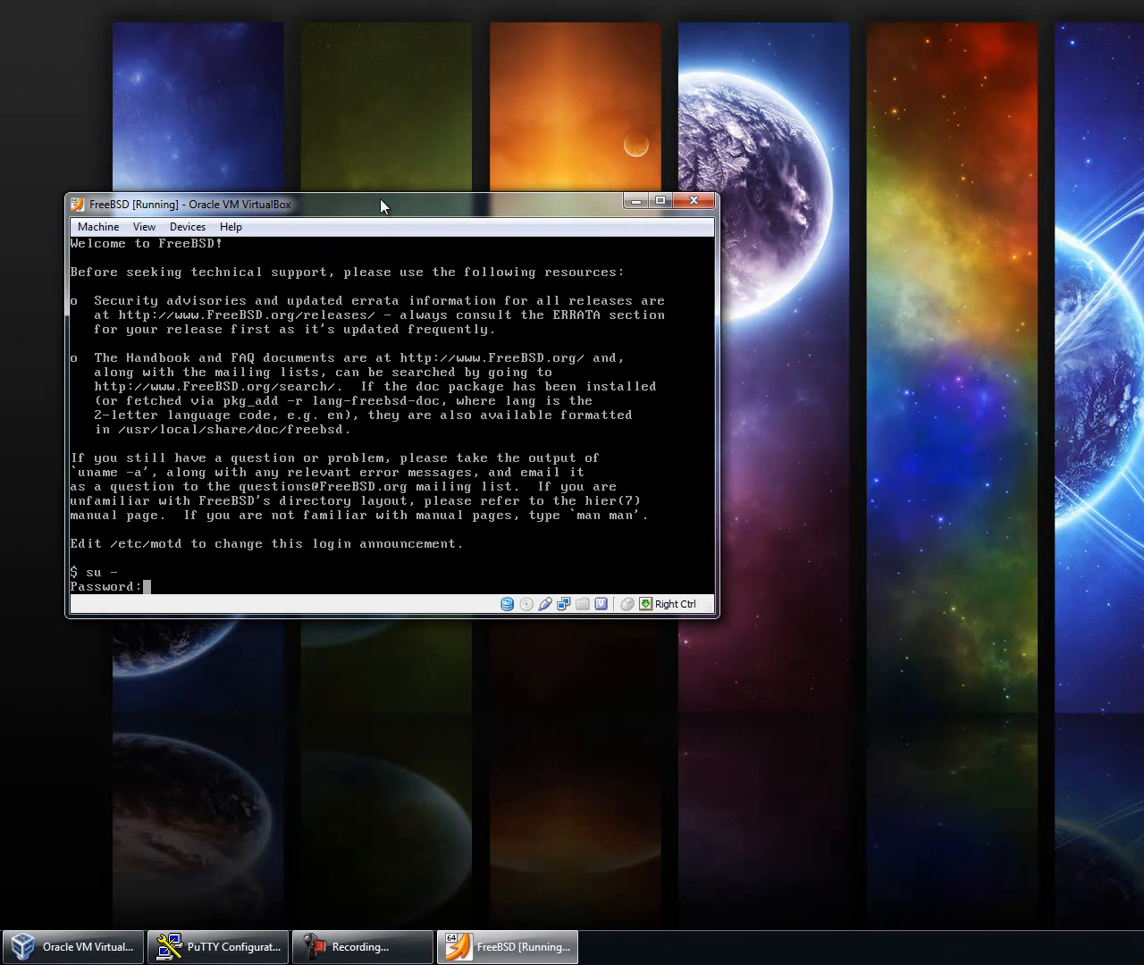
key("Return")
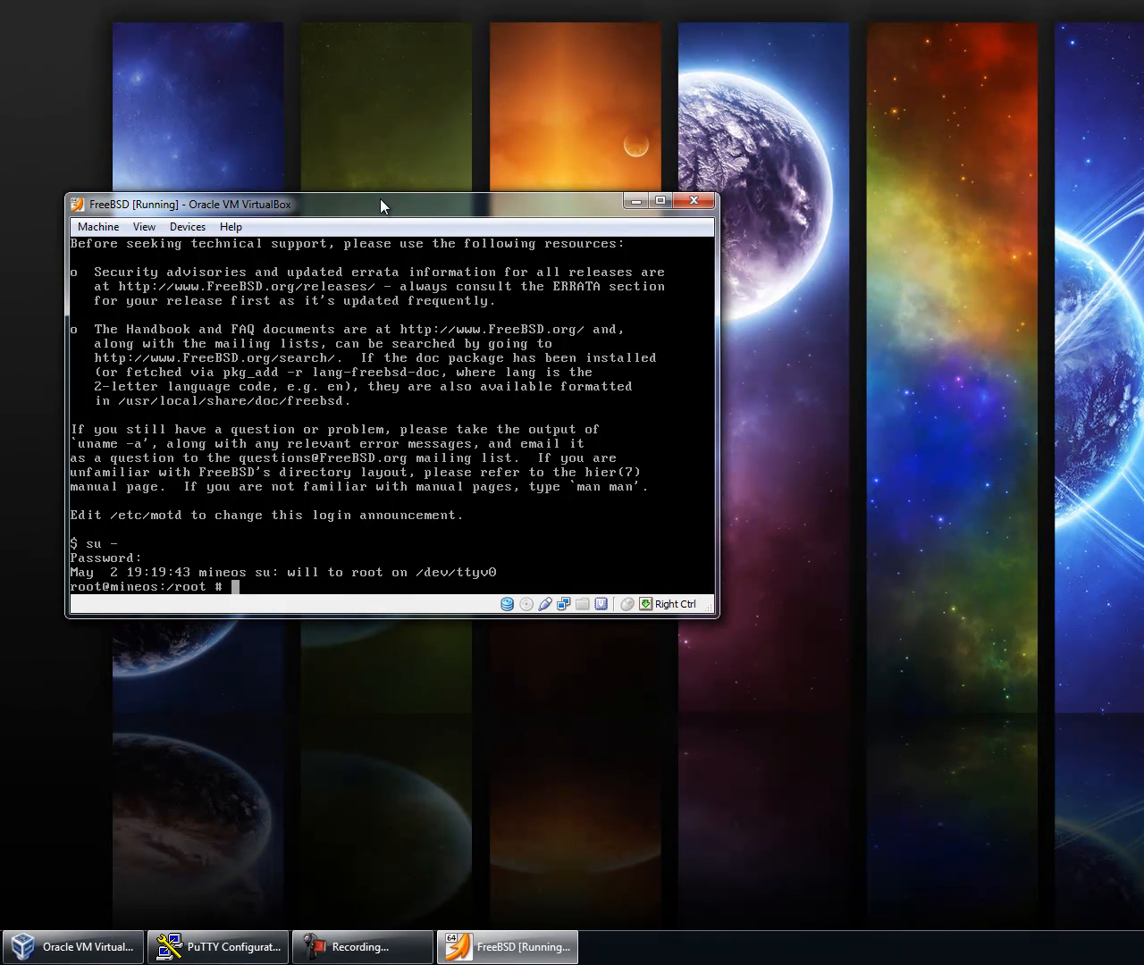
mouse_move(384, 207)
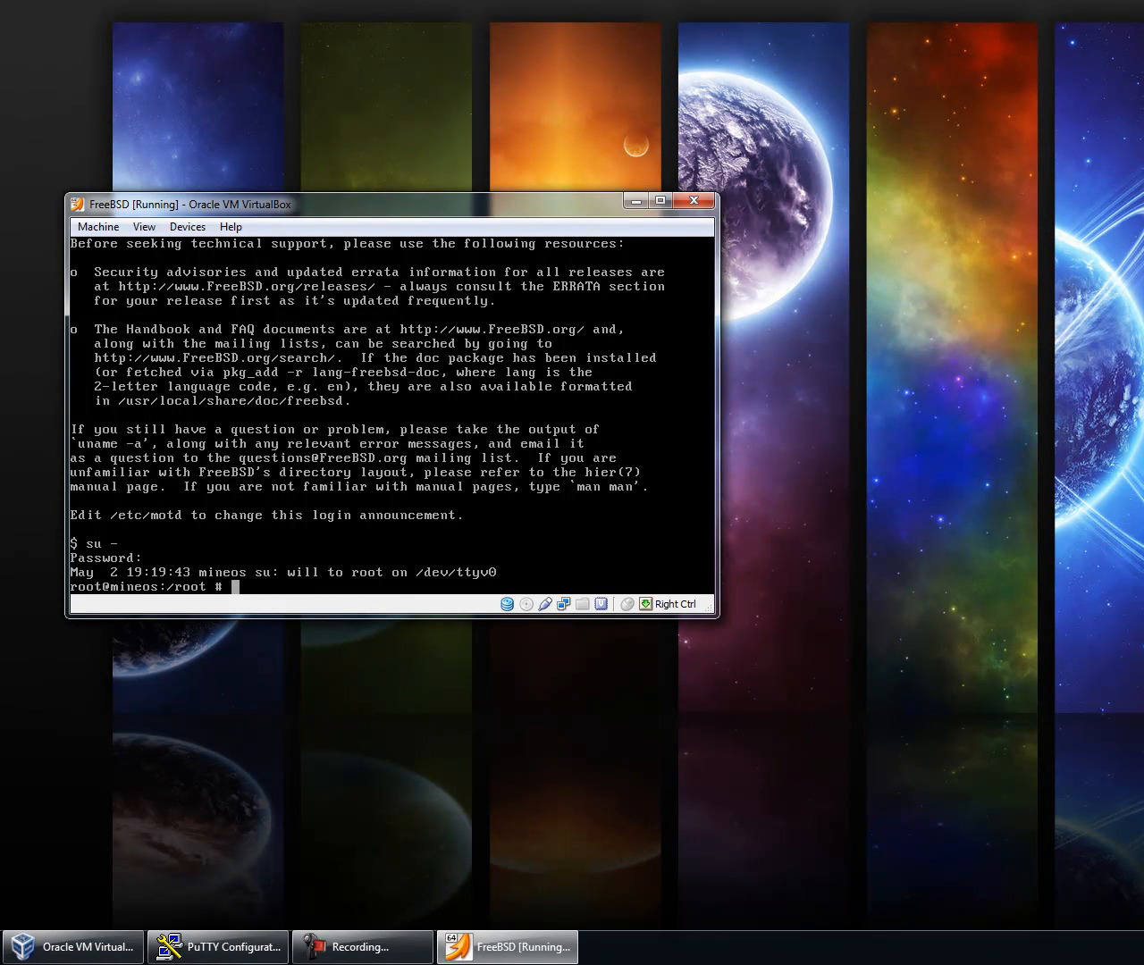